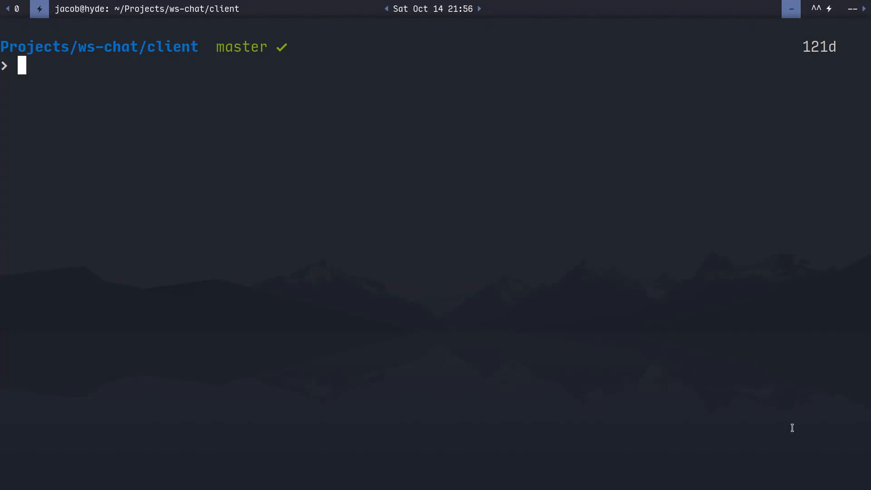
# - Open client.js from the ws-chat client project in Vim, using Tab completion
pyautogui.write('vim')
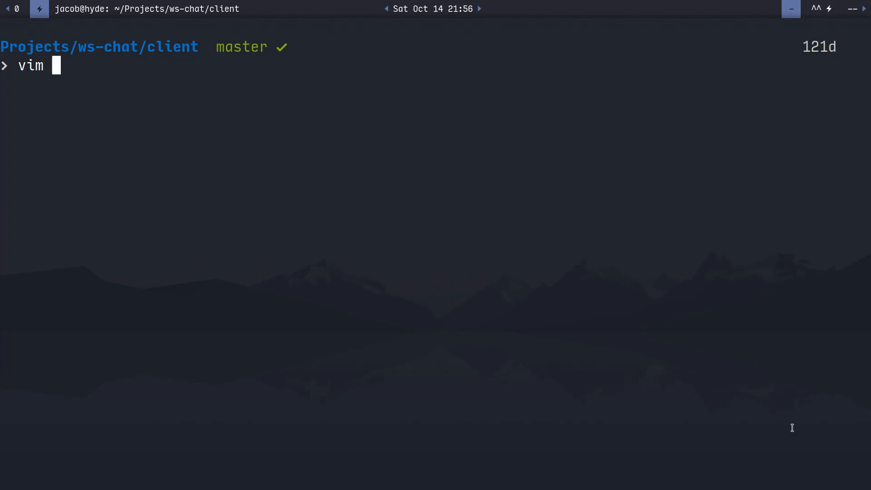
pyautogui.press('Tab')
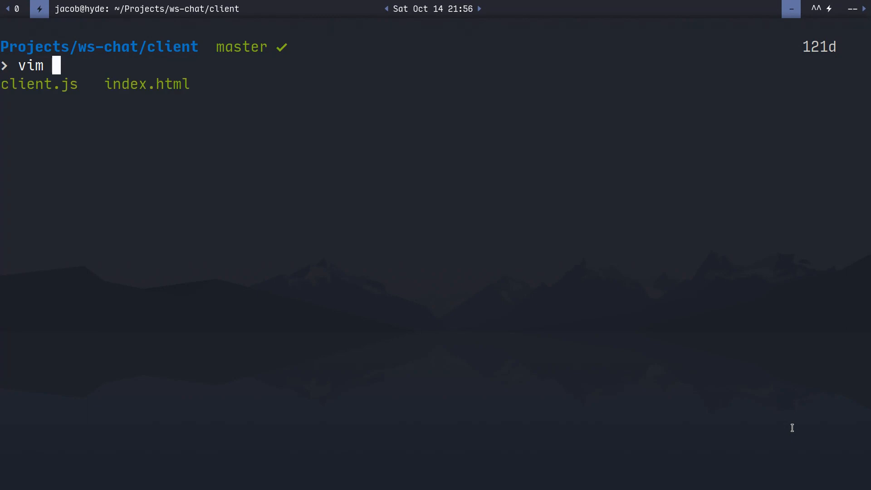
pyautogui.write('cli')
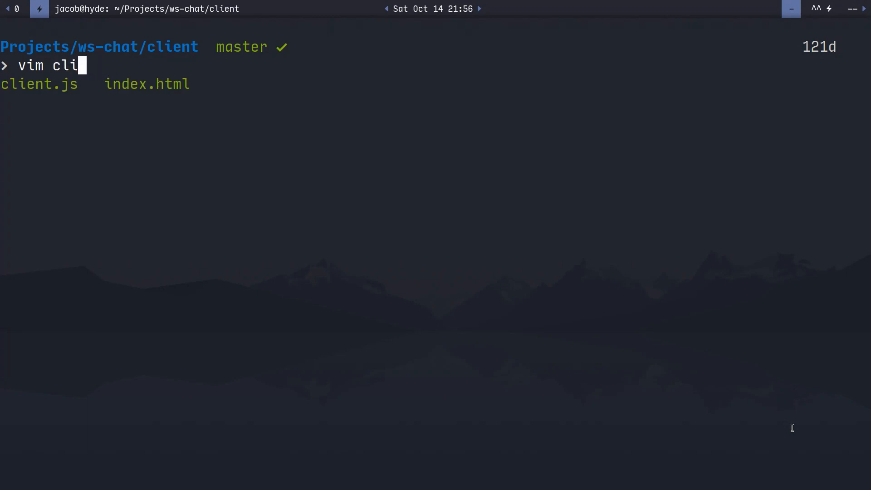
pyautogui.press('Tab')
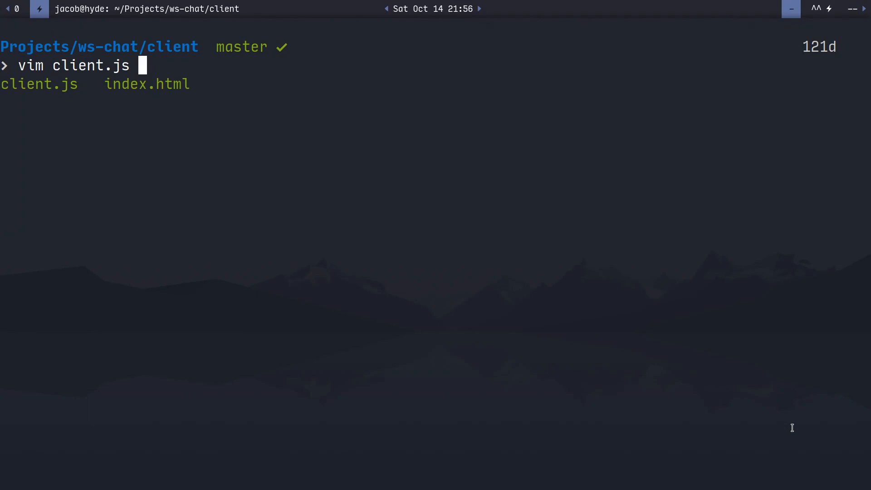
pyautogui.press('Return')
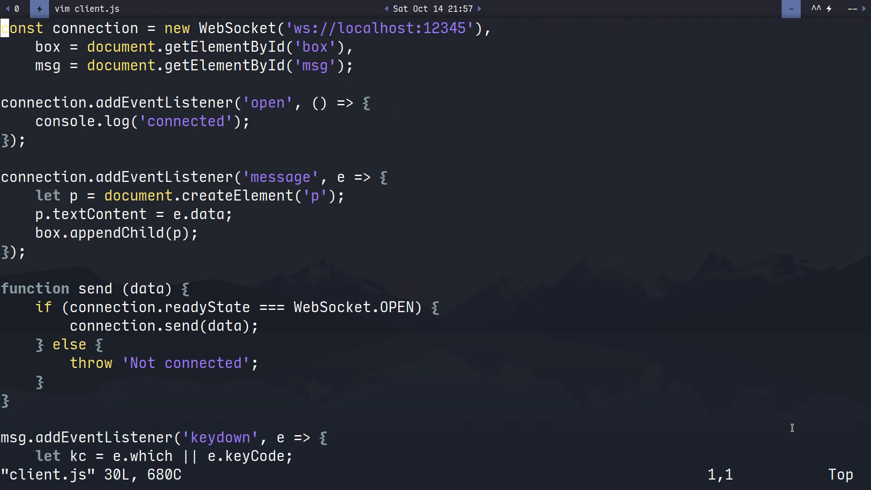
pyautogui.press('j')
pyautogui.write(':')
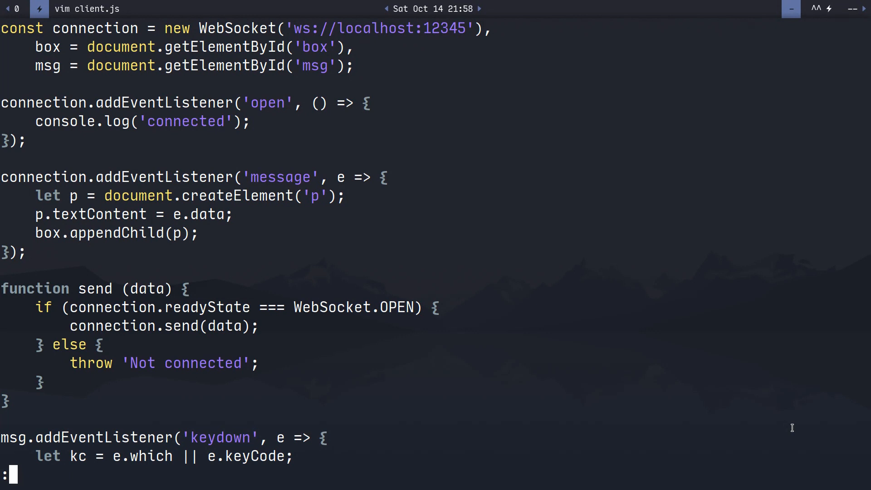
# - Quit all Vim windows with :qa!, discarding any changes to client.js
pyautogui.write('qa')
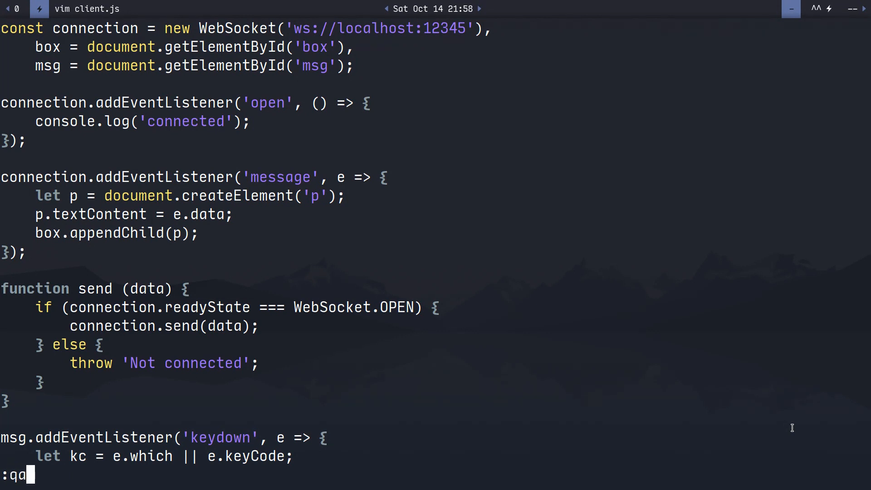
pyautogui.write('!')
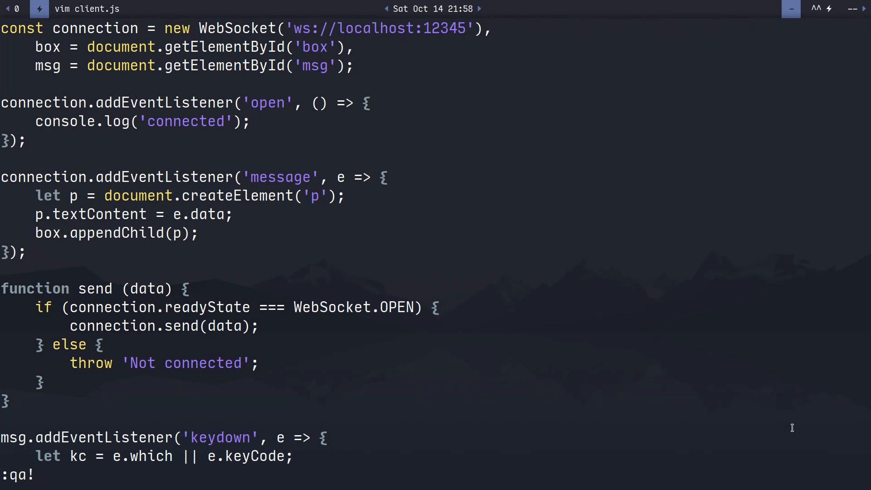
pyautogui.moveTo(34, 474)
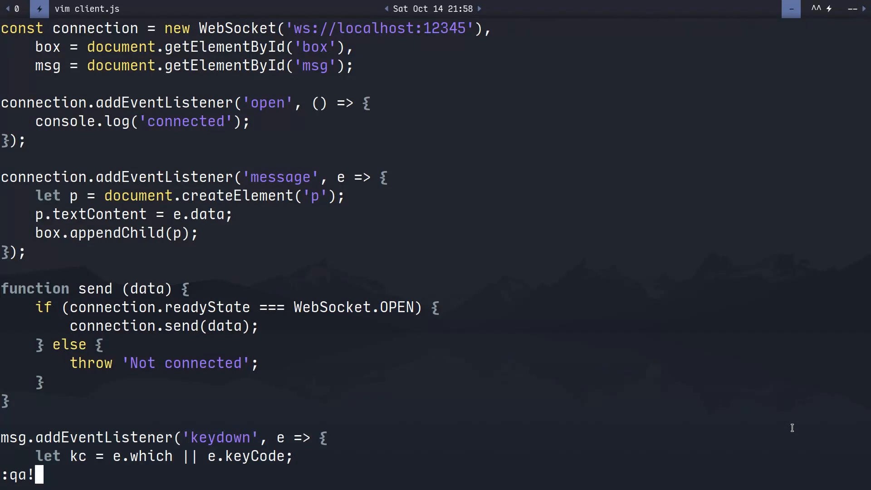
pyautogui.press('Return')
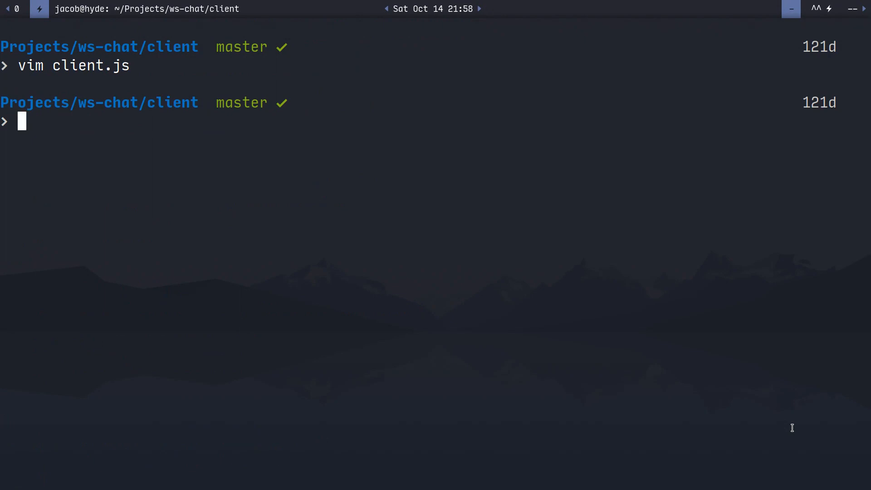
# - Launch Vim with no file and switch to Insert mode
pyautogui.write('vim')
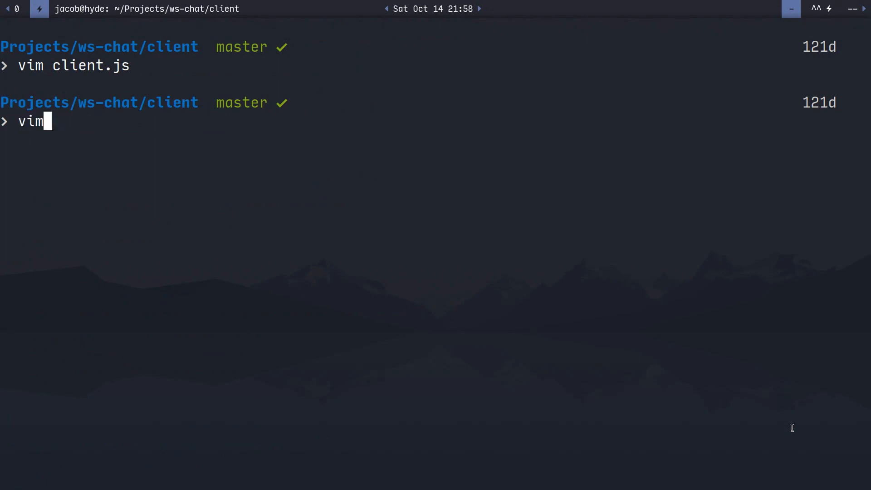
pyautogui.press('Return')
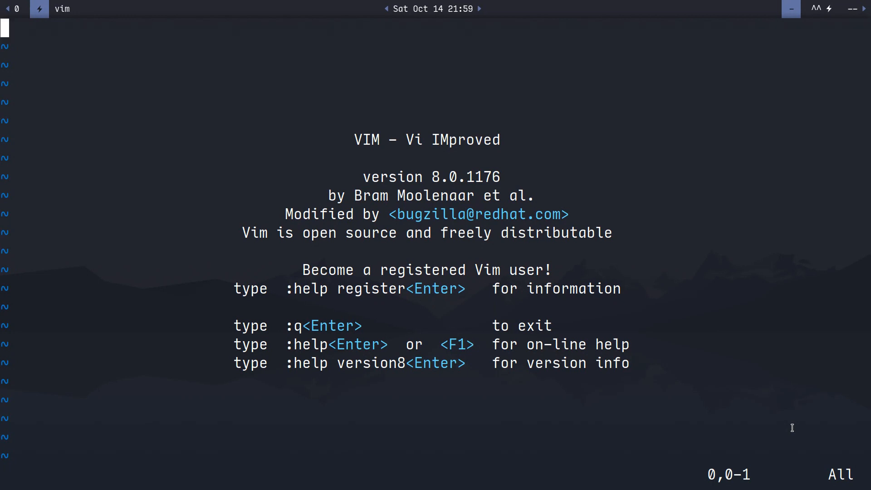
pyautogui.press('i')
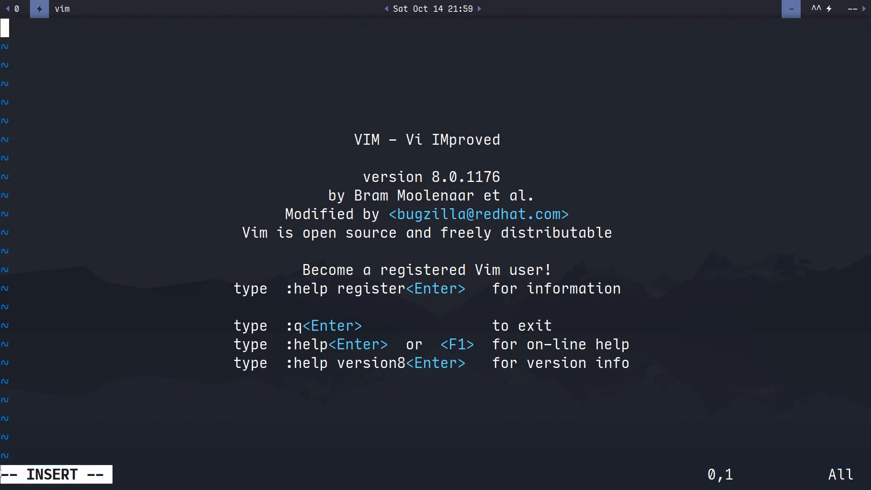
pyautogui.moveTo(169, 413)
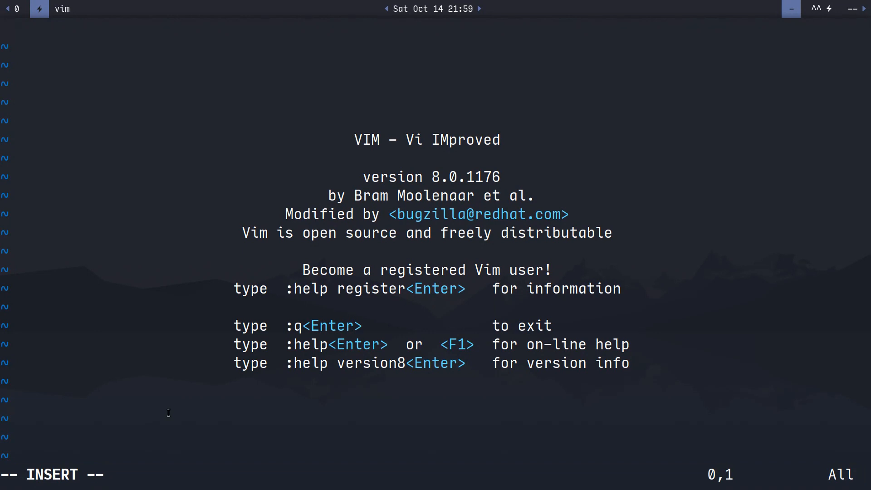
# - Type the sentence 'We can now type some text to your heart's desire.'
pyautogui.write('We can now type')
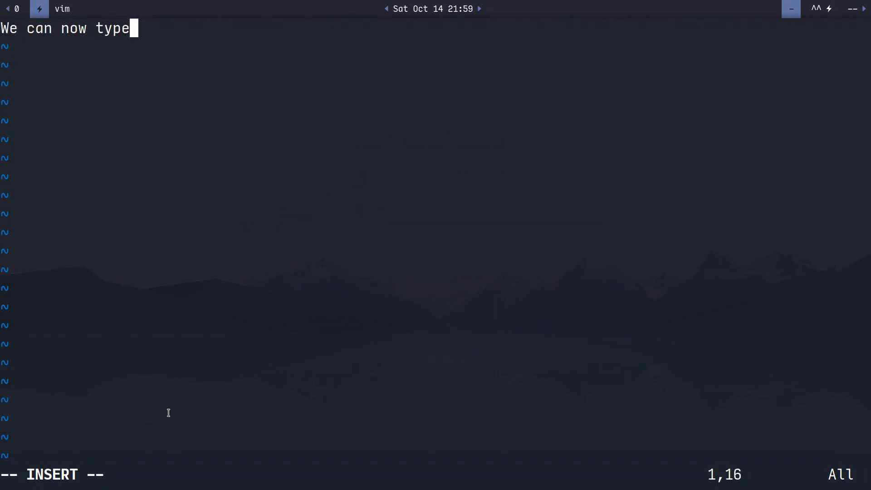
pyautogui.write('some text to y')
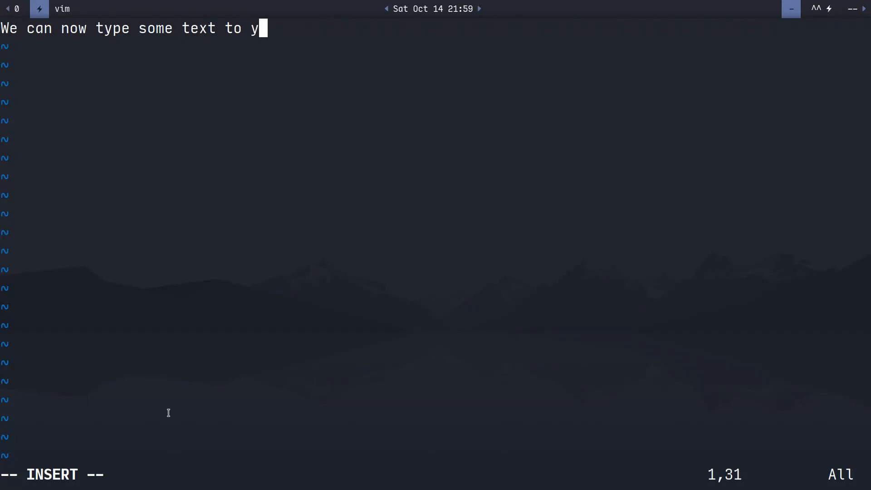
pyautogui.write("our heart's")
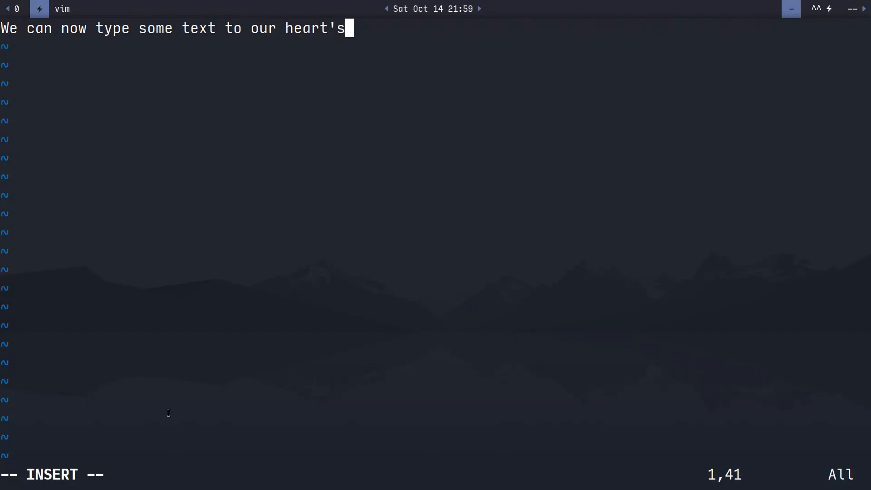
pyautogui.write('desire')
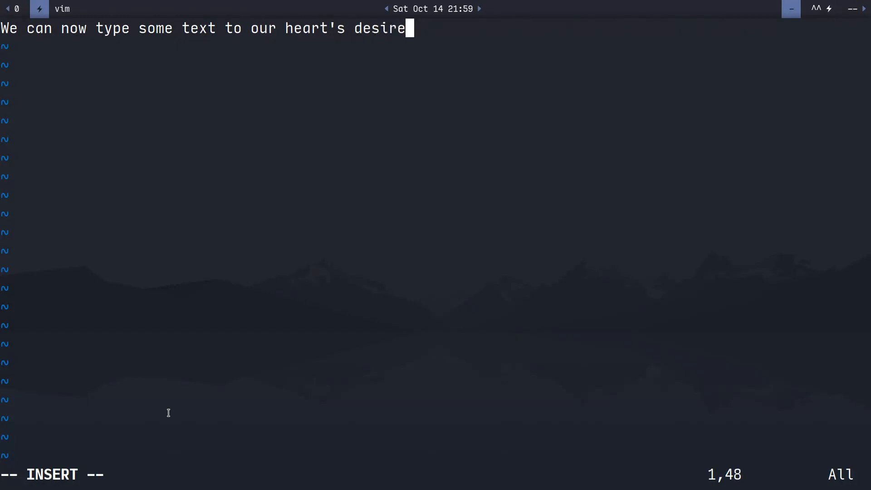
pyautogui.write('.')
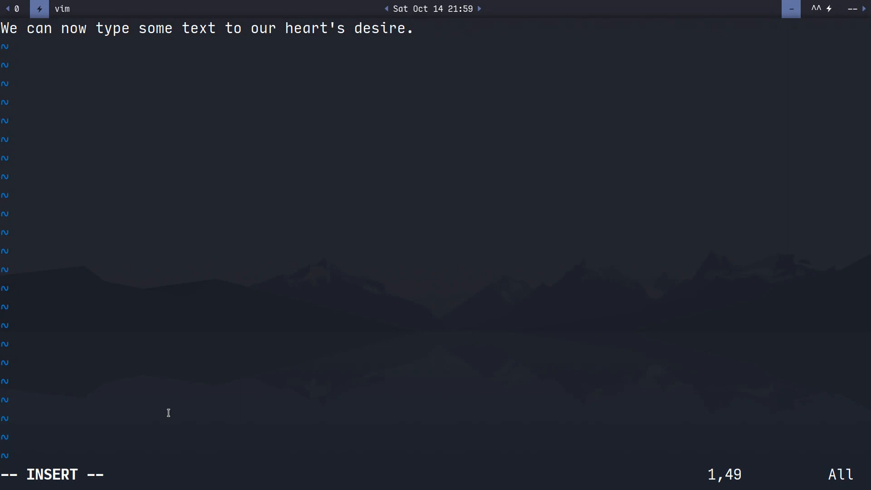
pyautogui.press('Return')
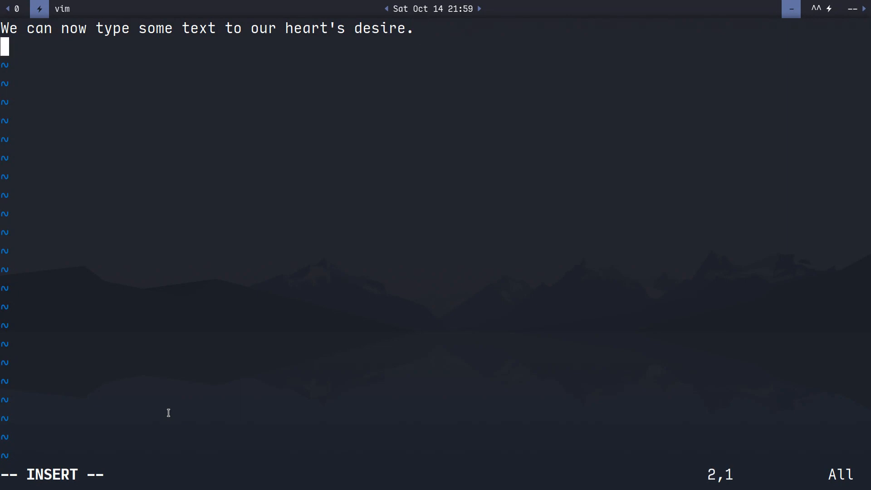
# - Add sample text about demonstrating vim's functionality and using it rather frequently
pyautogui.write('Here is some')
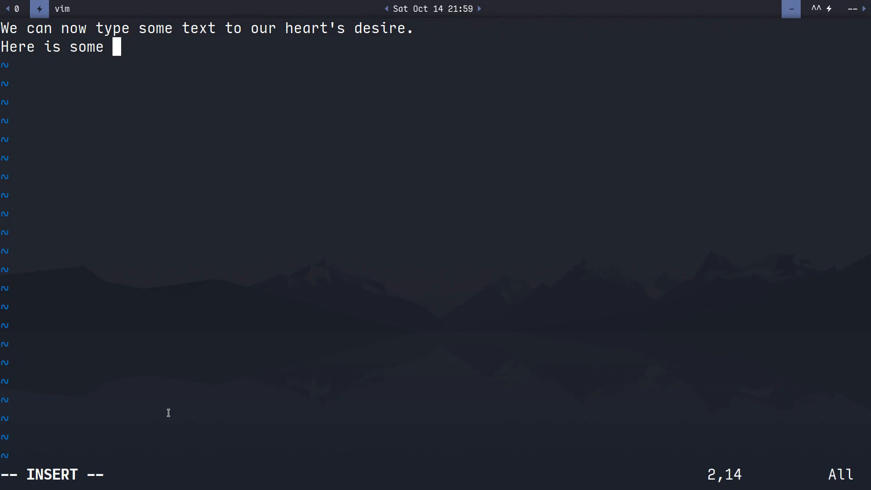
pyautogui.write('more sample te')
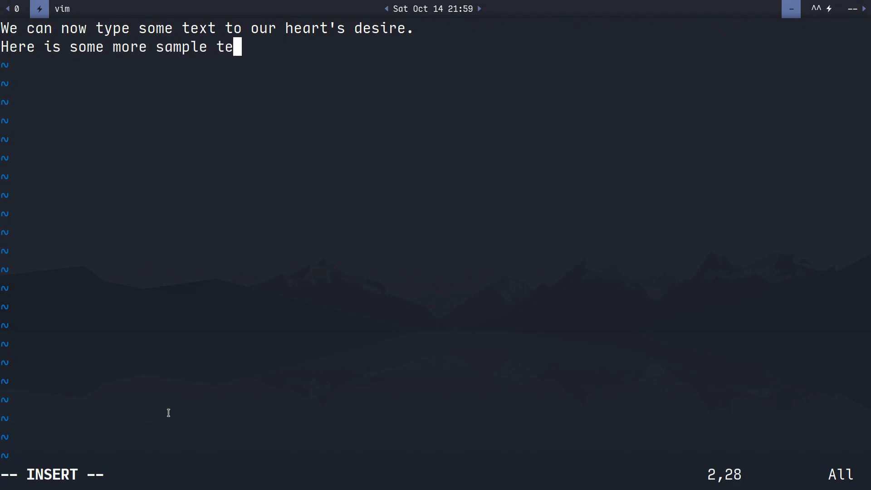
pyautogui.write('xt that we are goi')
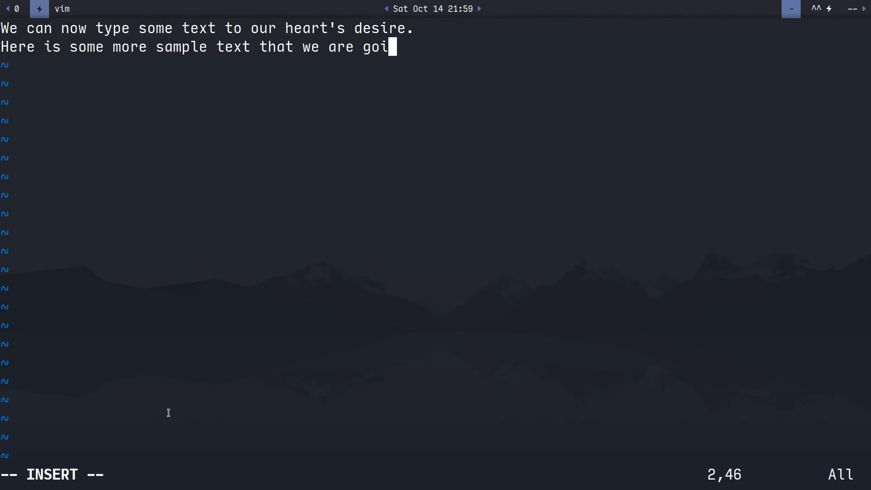
pyautogui.write('ng to use')
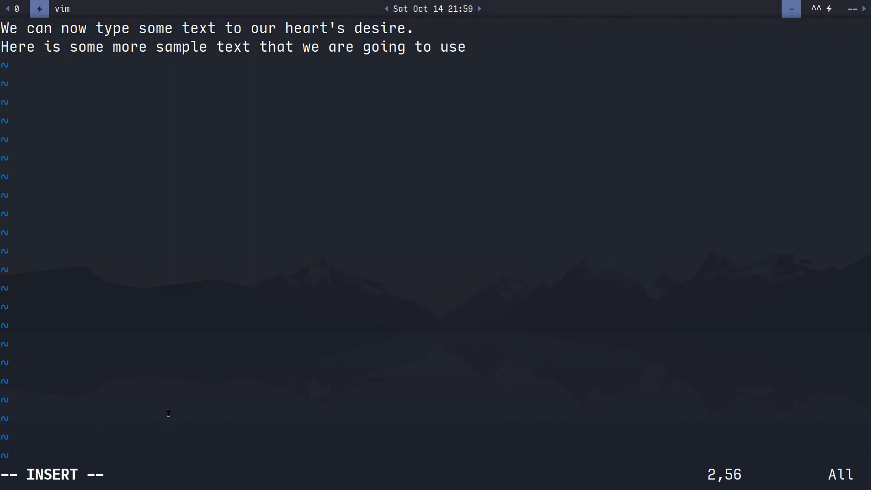
pyautogui.write('vim')
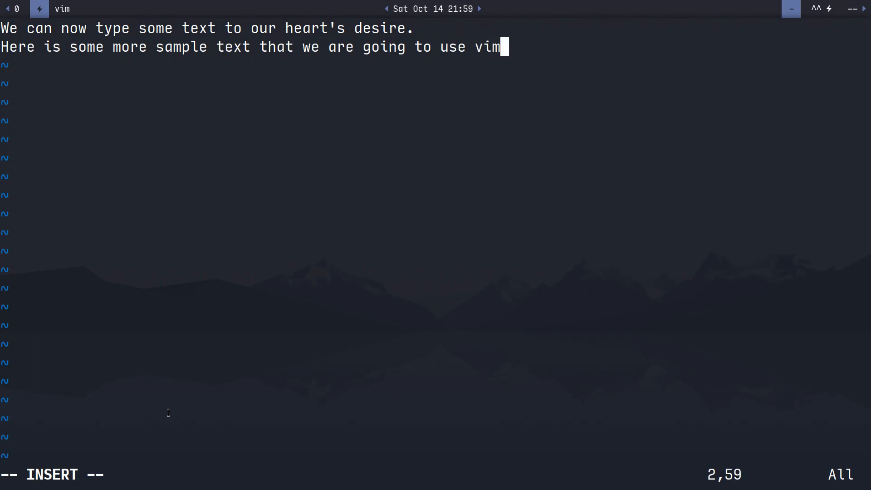
pyautogui.write('to demonst')
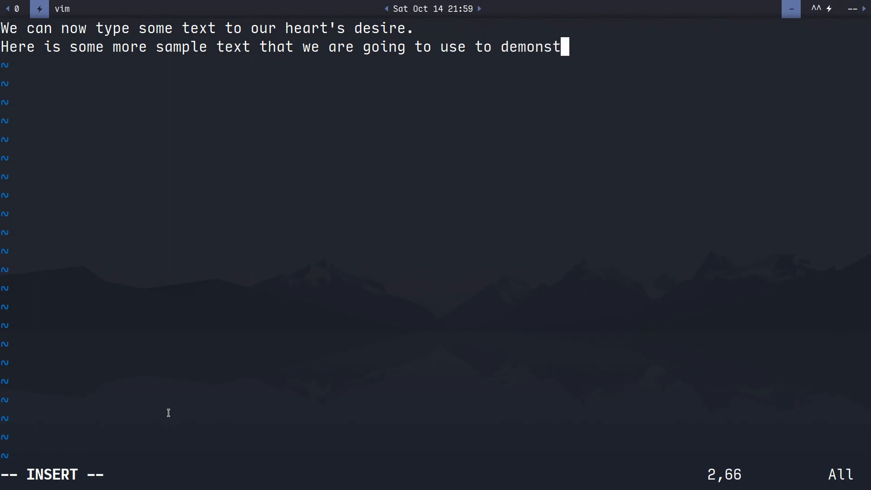
pyautogui.write('rate the f')
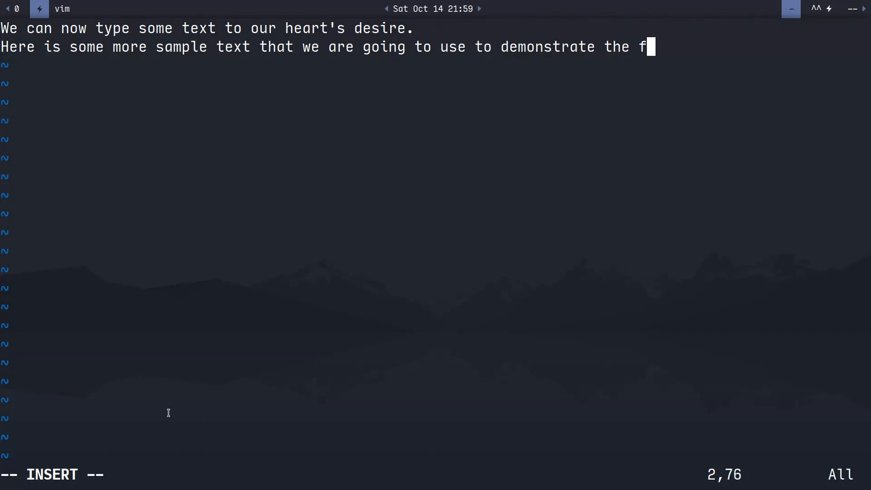
pyautogui.write('unctionality of vim.')
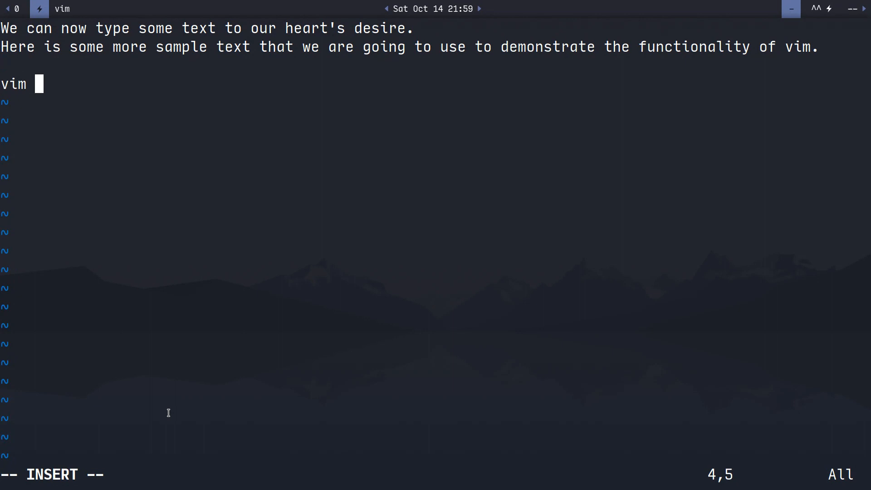
pyautogui.write('is a great e')
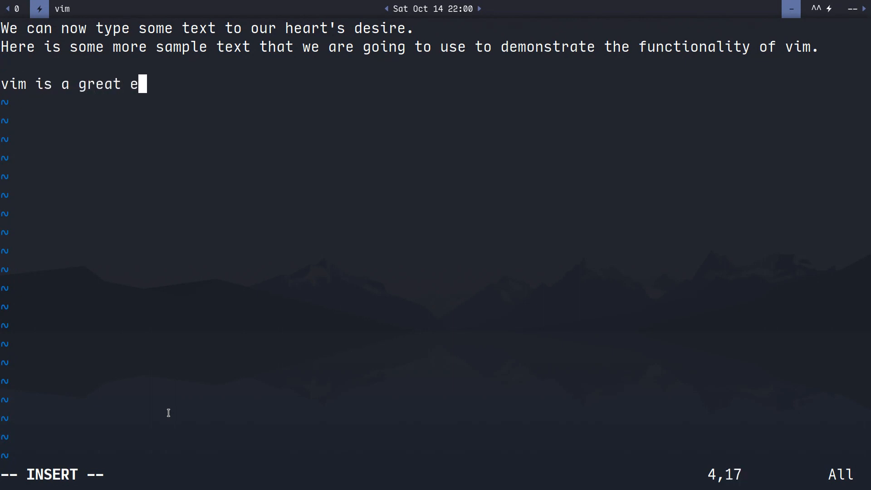
pyautogui.write('ditor, I us')
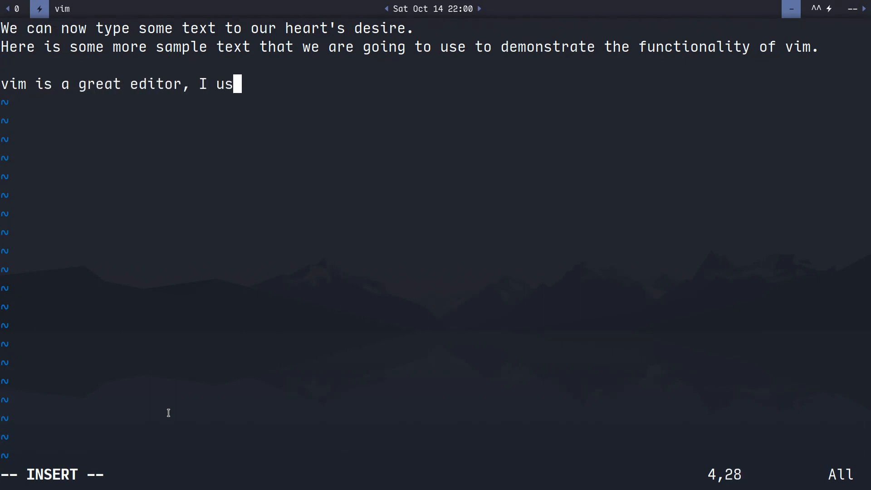
pyautogui.write('e it rather f')
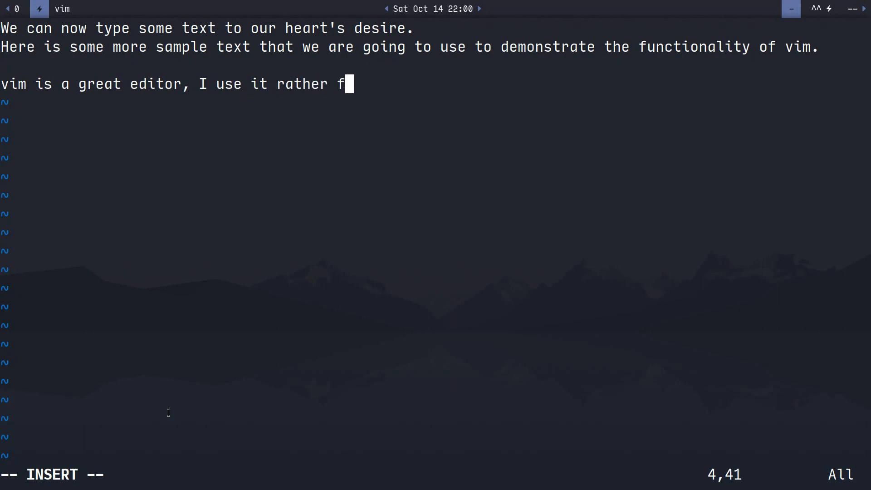
pyautogui.write('requenst')
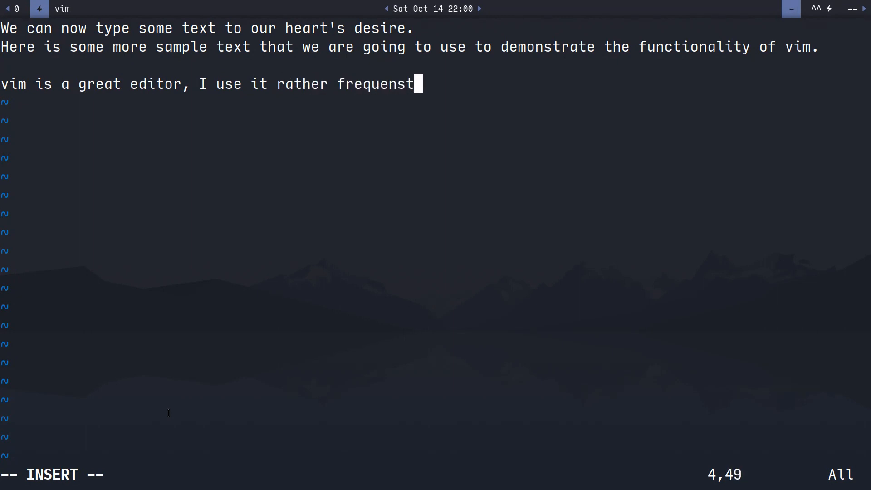
pyautogui.write('ly.')
pyautogui.write('Here are the comm')
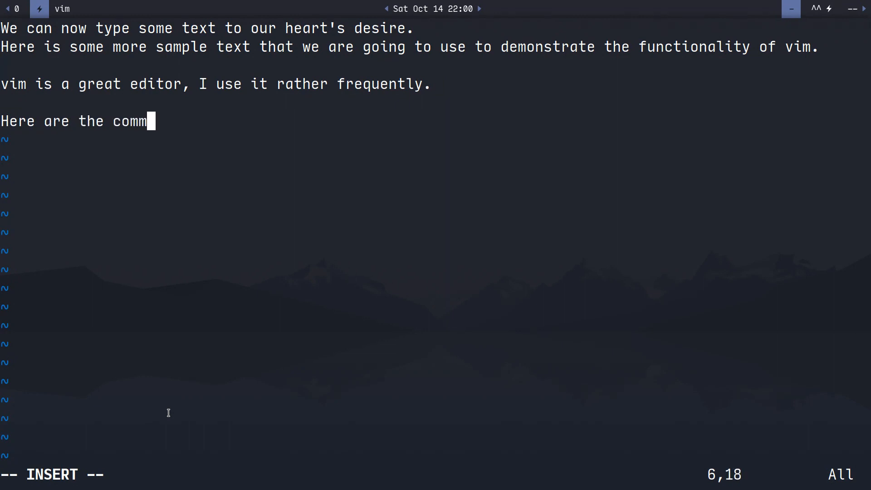
# - Add the learned-commands heading with ':qa! - Exit vim, discard changes' and 'Esc - Normal mod', then exit Insert mode
pyautogui.write("ands wev'")
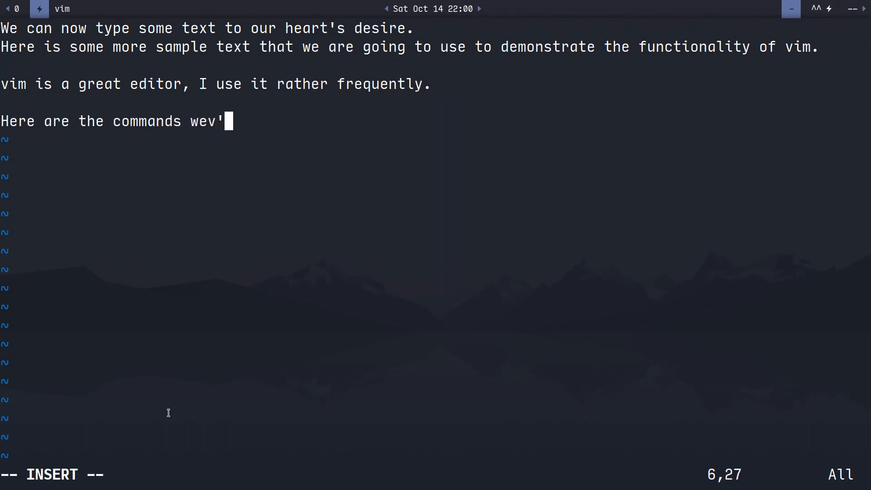
pyautogui.write('ve learned s')
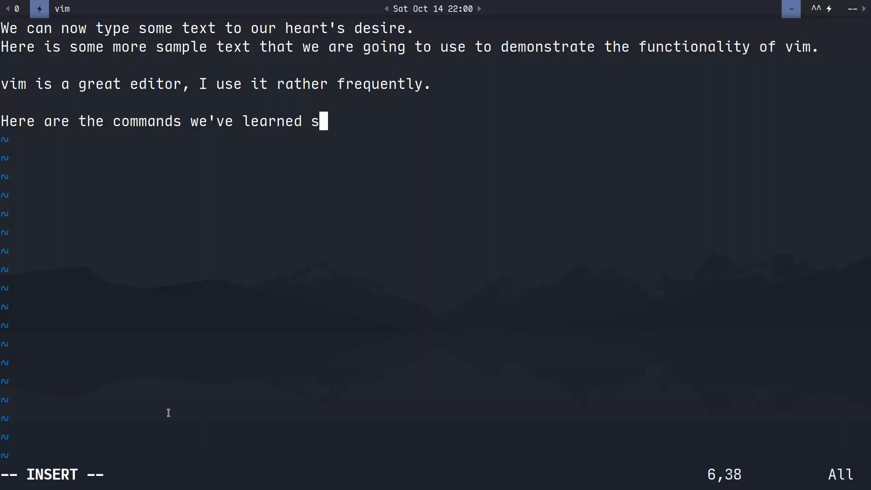
pyautogui.write('o far:')
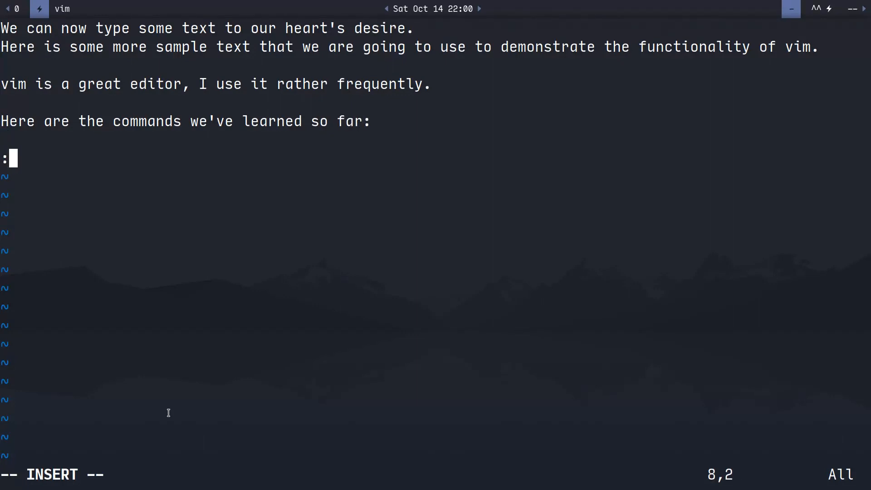
pyautogui.write('qa')
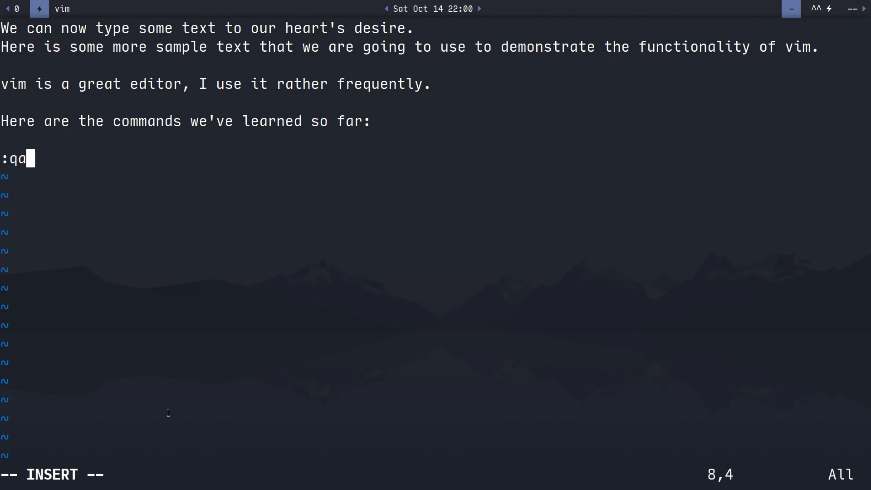
pyautogui.write('! -')
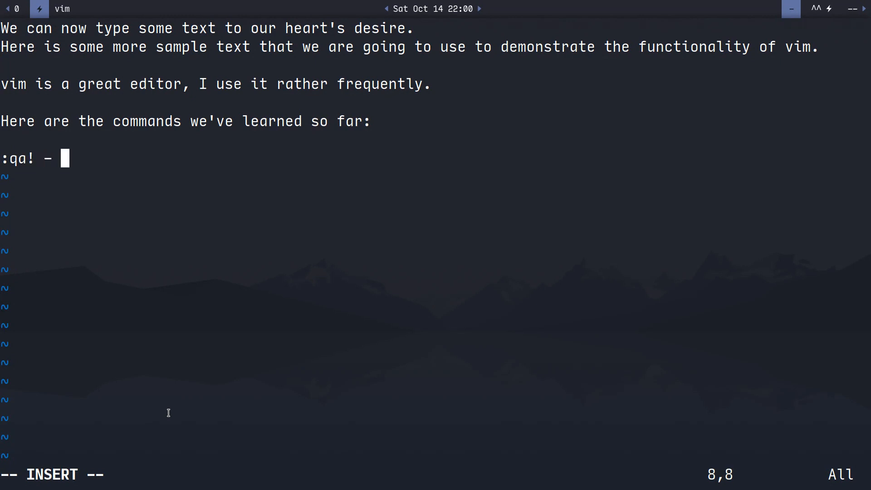
pyautogui.write('Exit vim,')
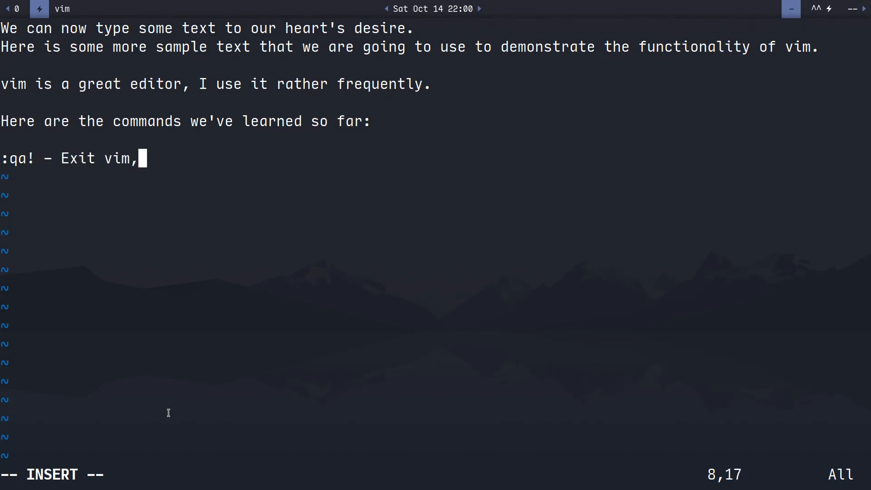
pyautogui.write('discard changes')
pyautogui.write('h - lef')
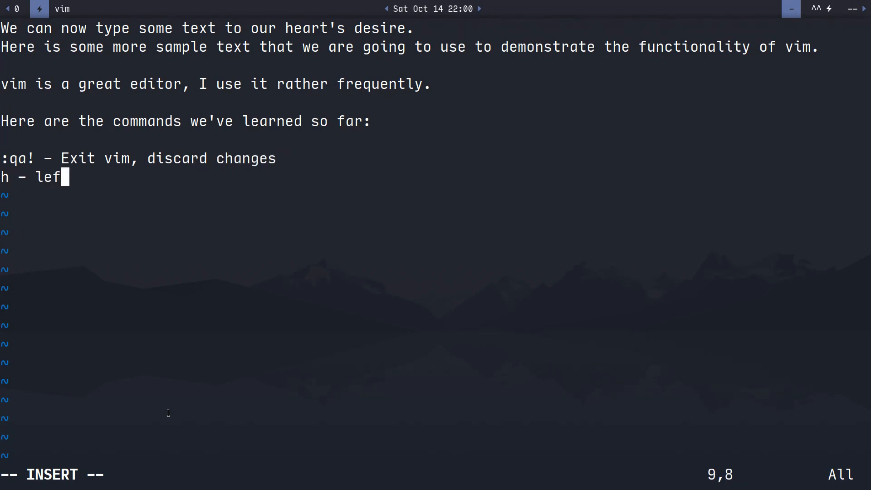
pyautogui.press('Enter')
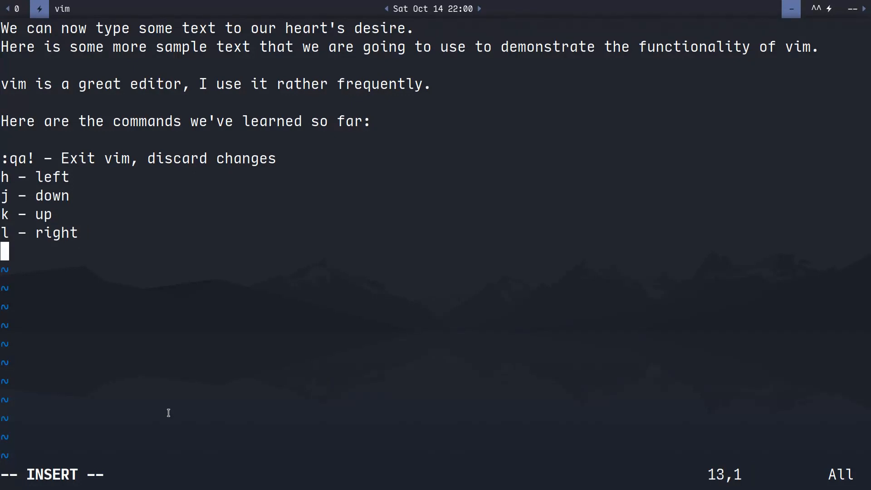
pyautogui.write('Esc - No')
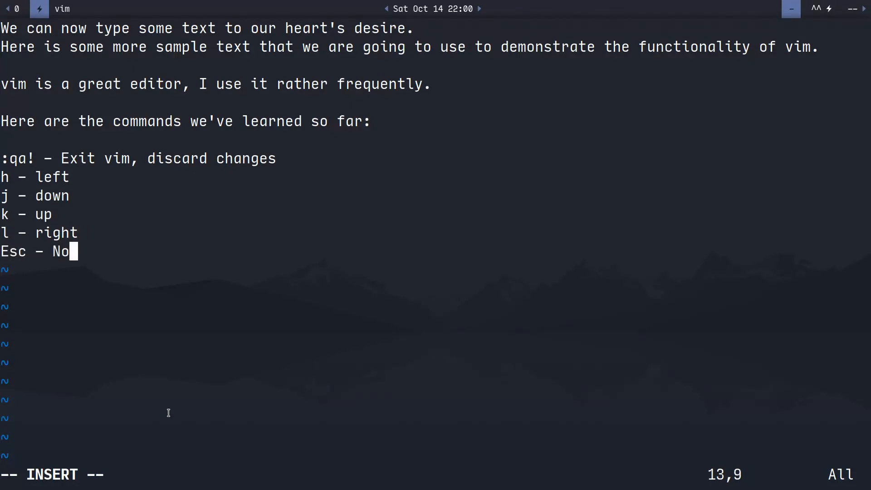
pyautogui.write('rmal mod')
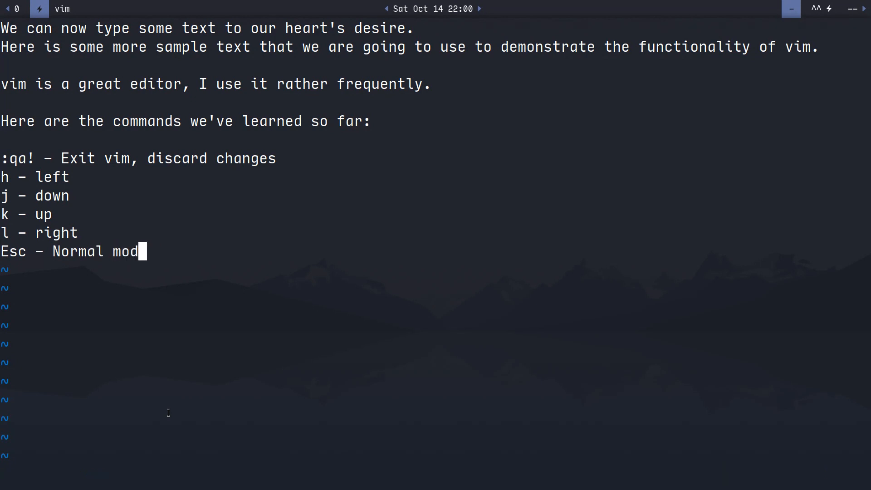
pyautogui.press('Escape')
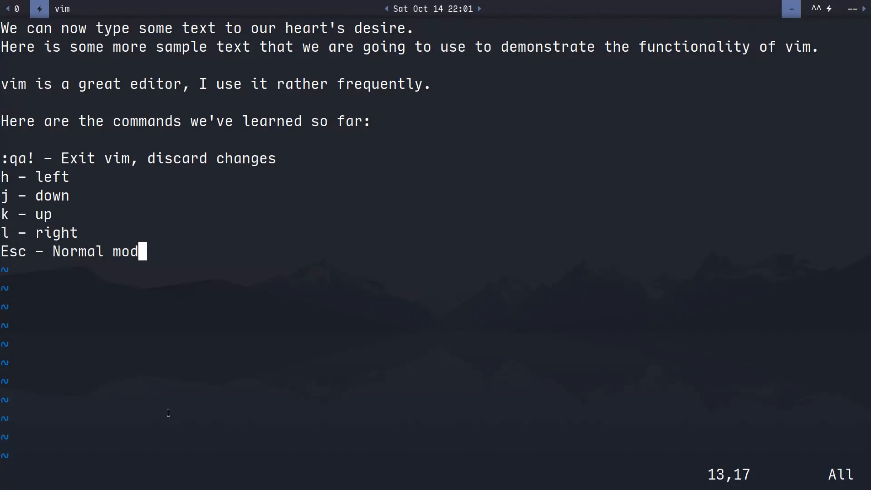
# - Fix the Esc line to read 'Normal mode' and open a new line
pyautogui.press('i')
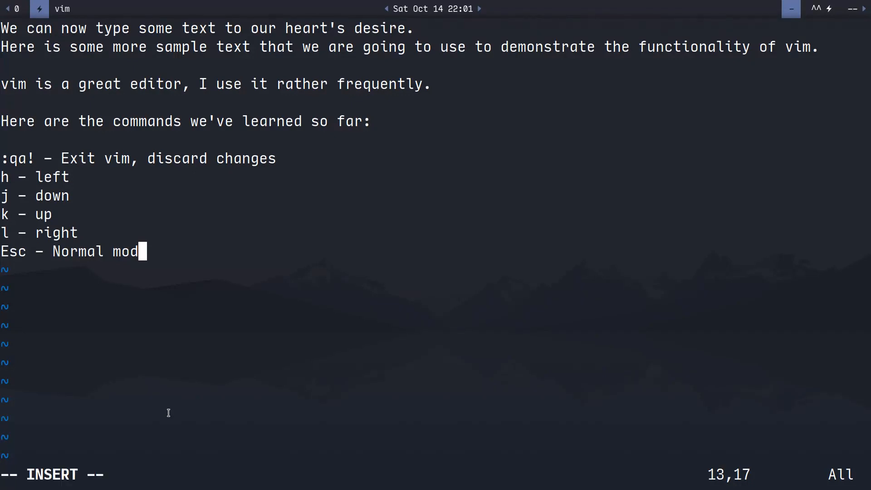
pyautogui.write('asdfe')
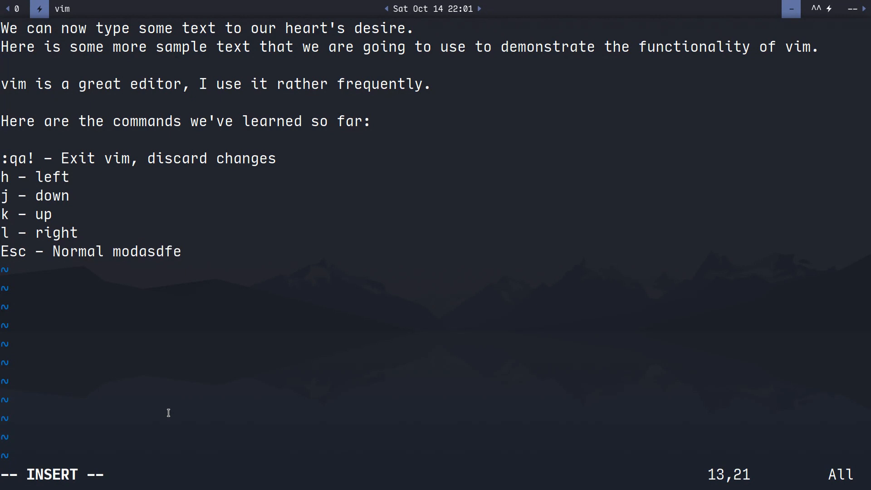
pyautogui.press('BackSpace')
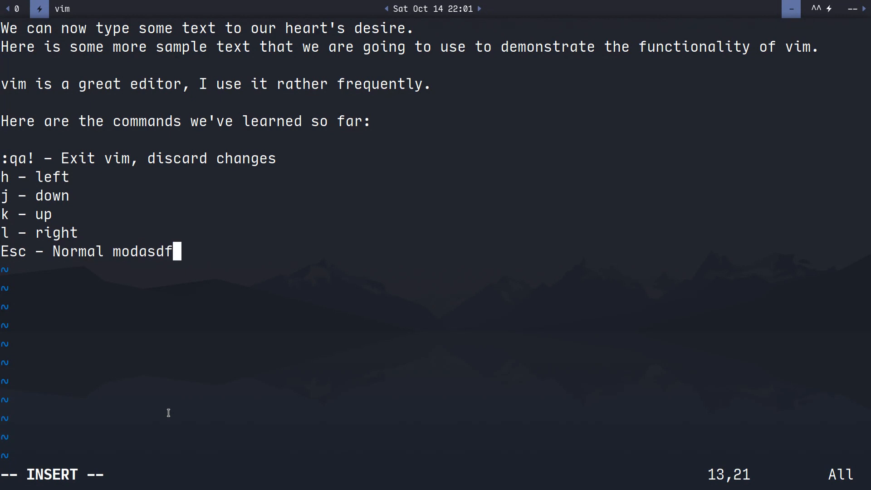
pyautogui.press('BackSpace')
pyautogui.write('e')
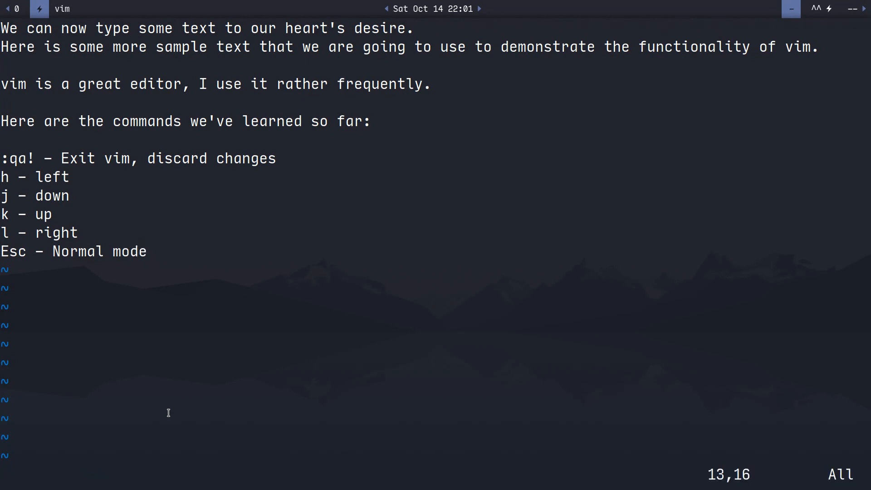
pyautogui.press('l')
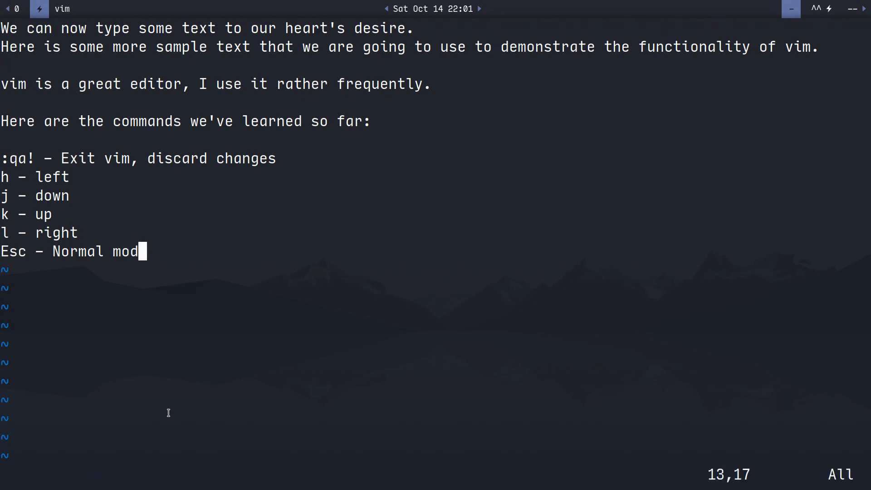
pyautogui.write('e')
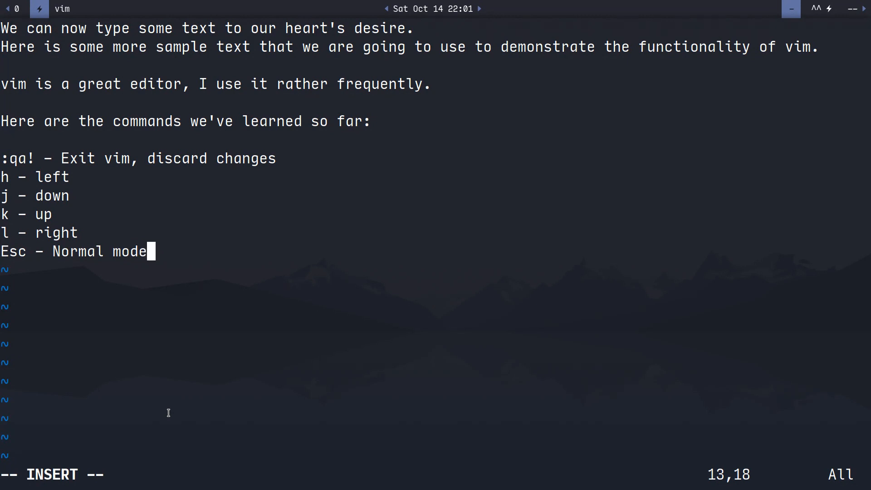
pyautogui.press('Return')
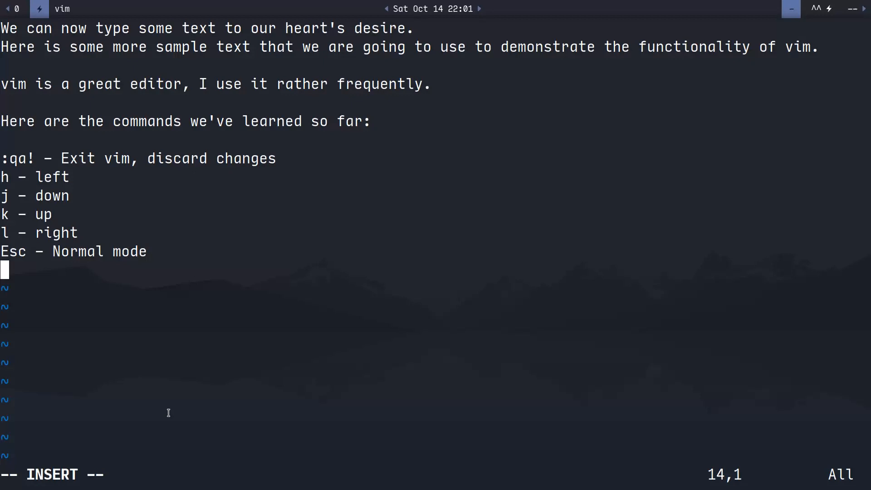
# - Add 'a - append after cursor' and 'i - insert before cursor' entries
pyautogui.write('a - append')
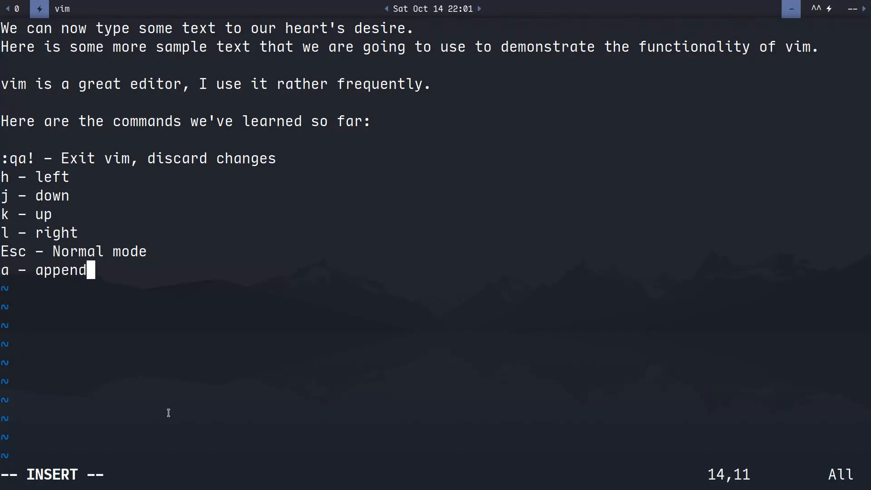
pyautogui.write('after')
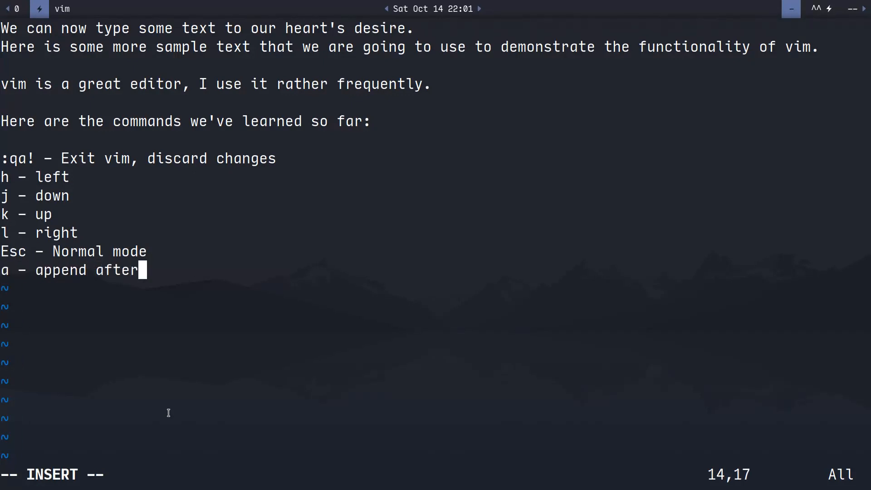
pyautogui.write('cursor')
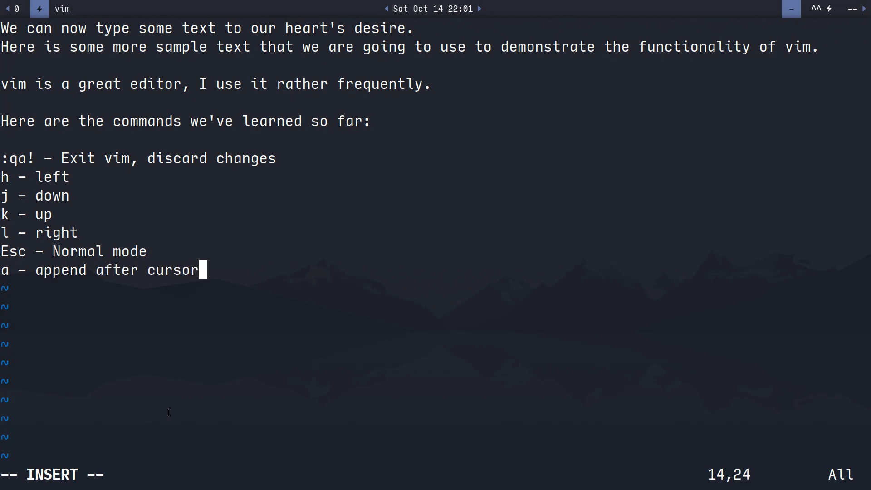
pyautogui.press('BackSpace')
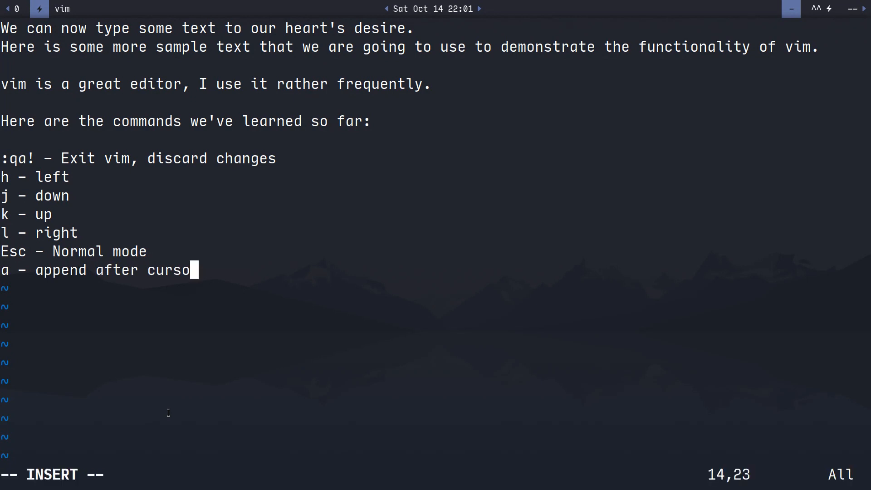
pyautogui.press('Return')
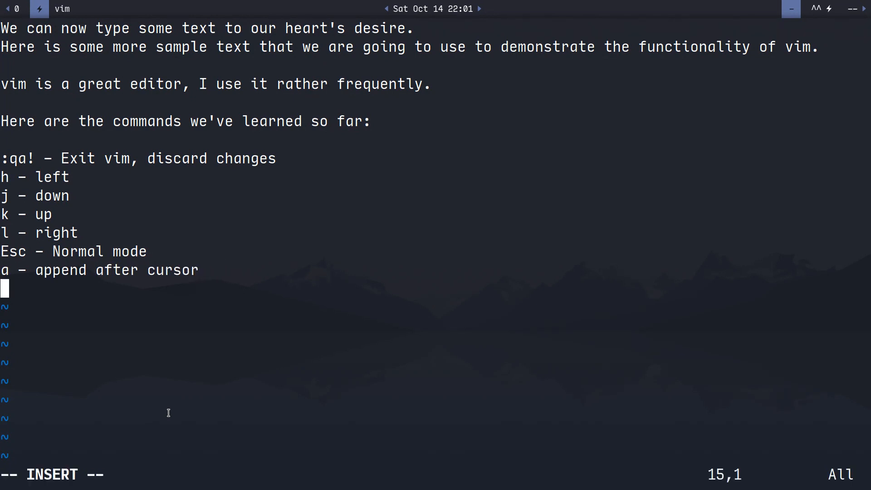
pyautogui.write('i - in')
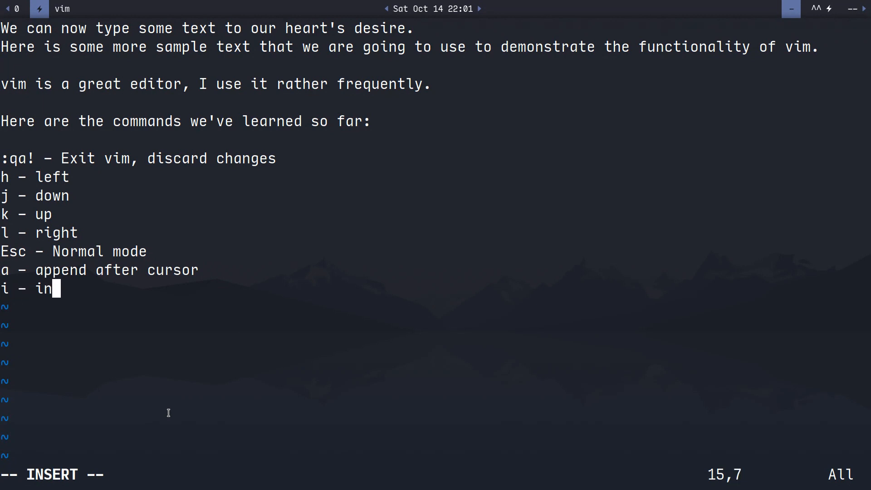
pyautogui.write('sert before cursor')
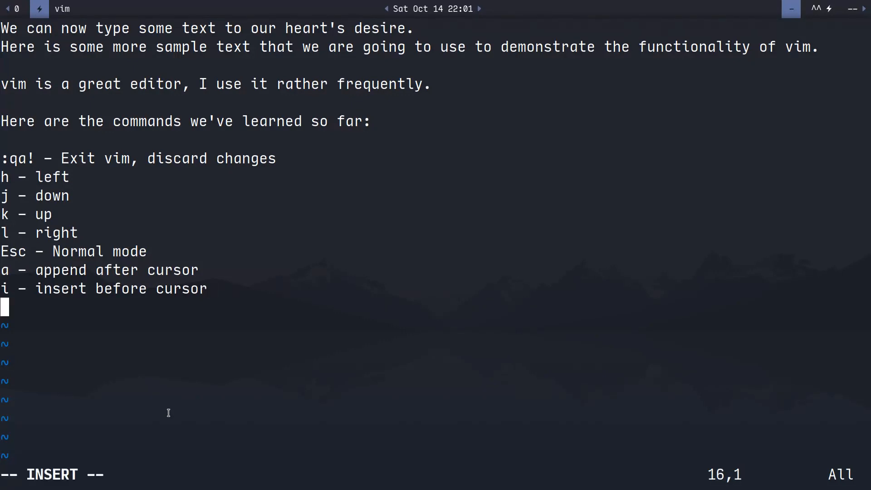
# - Add 'A - append to end of line' and 'I - insert at beginning of line', returning to Normal mode
pyautogui.write('A')
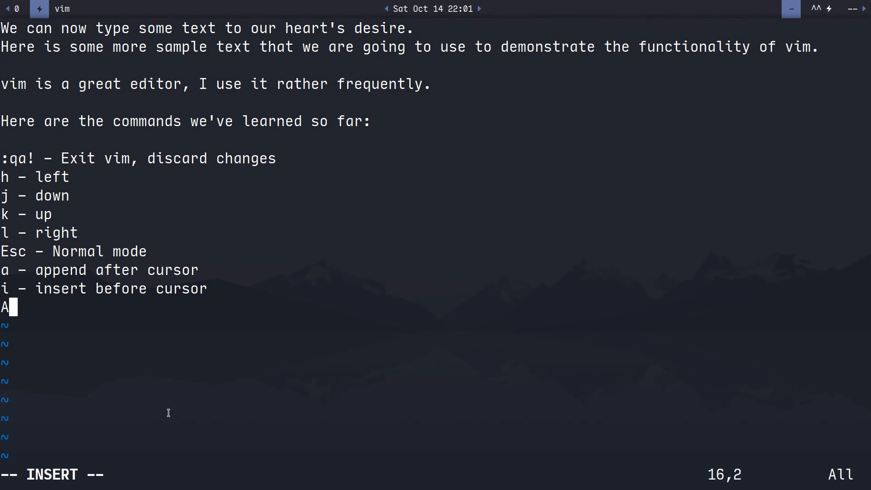
pyautogui.press('Return')
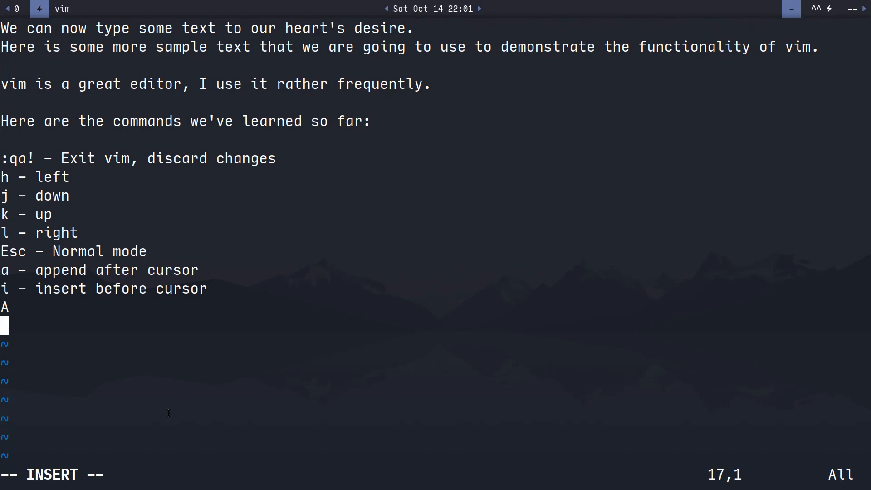
pyautogui.write('I')
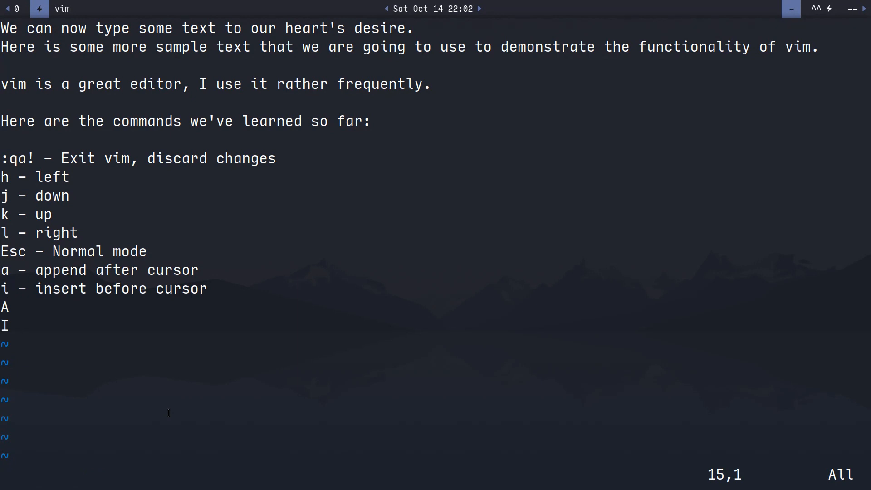
pyautogui.press('a')
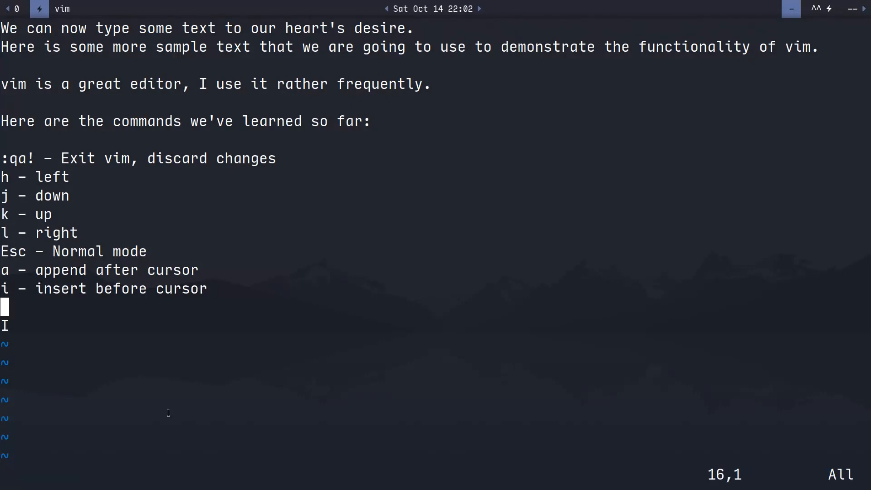
pyautogui.write('A - app')
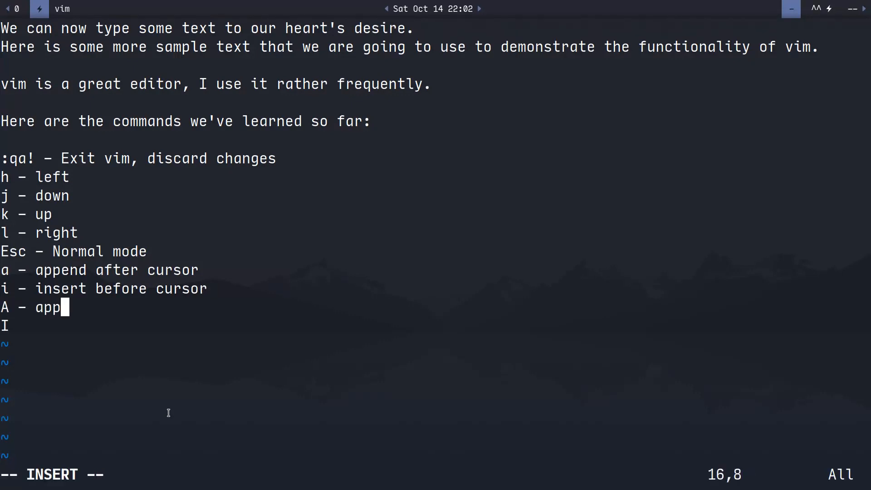
pyautogui.write('end to e')
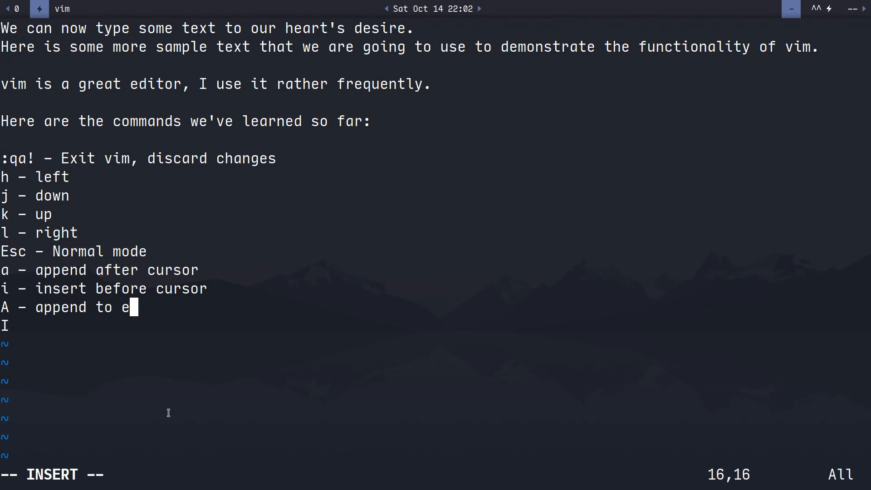
pyautogui.write('nd of line')
pyautogui.click(436, 325)
pyautogui.write(' -')
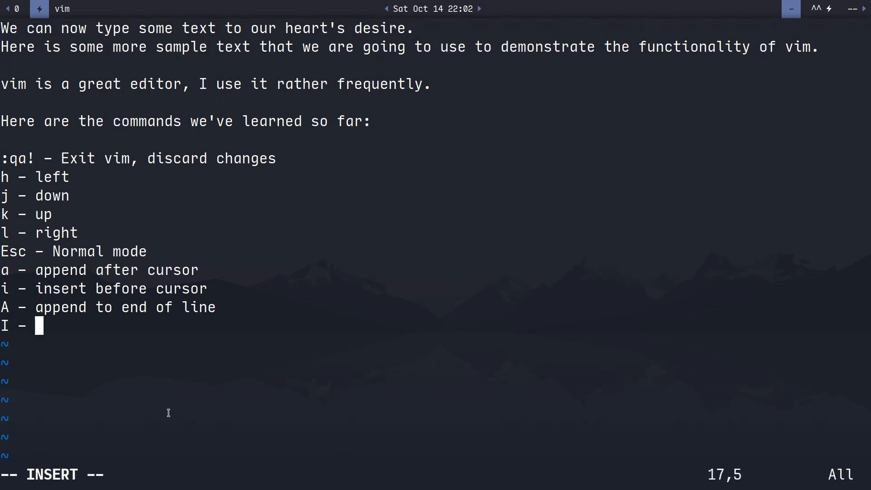
pyautogui.write('insert at b')
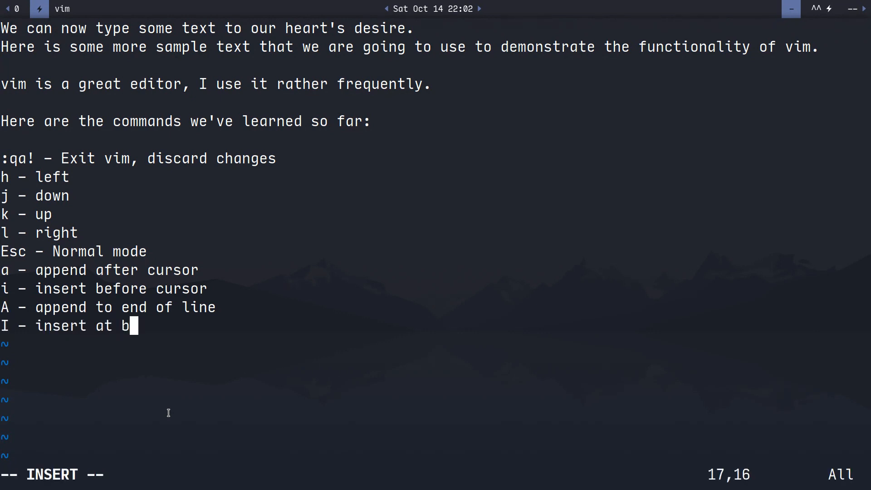
pyautogui.write('eginning of line')
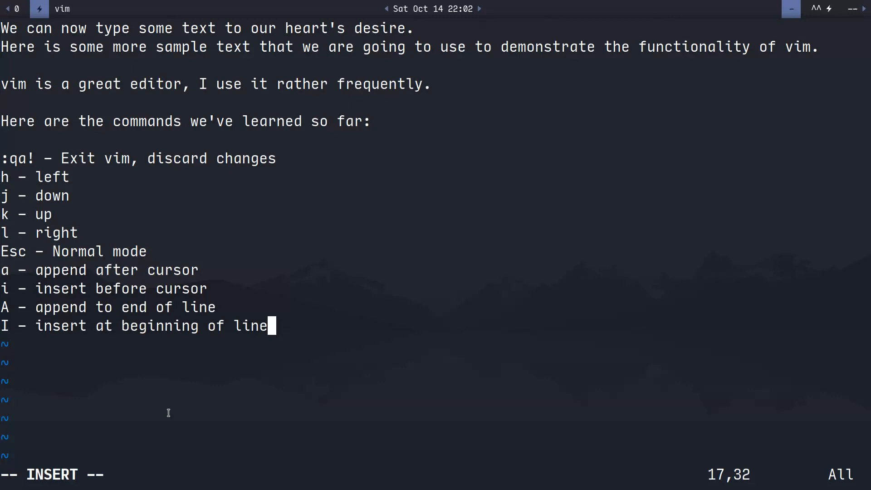
pyautogui.press('Backspace')
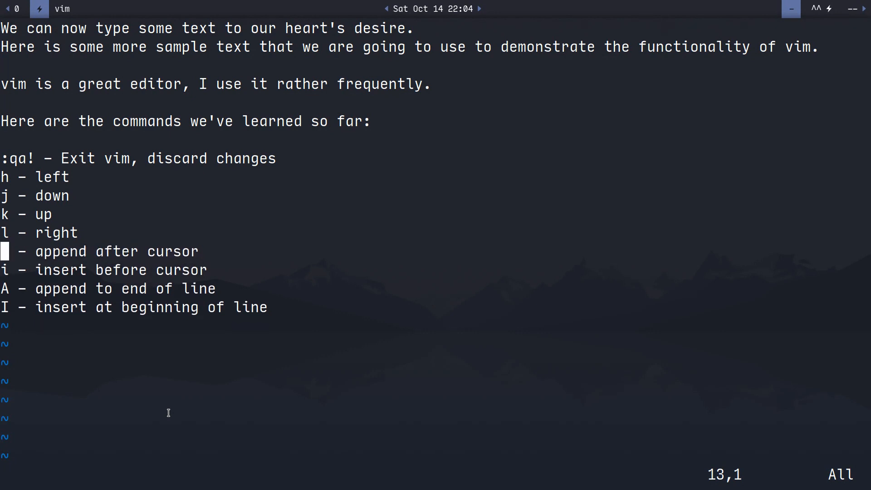
# - Restore the 'Esc - Normal mode' line and add 'u - undo' and 'Ctrl-R - redo' entries
pyautogui.write('Esc - Normal mode')
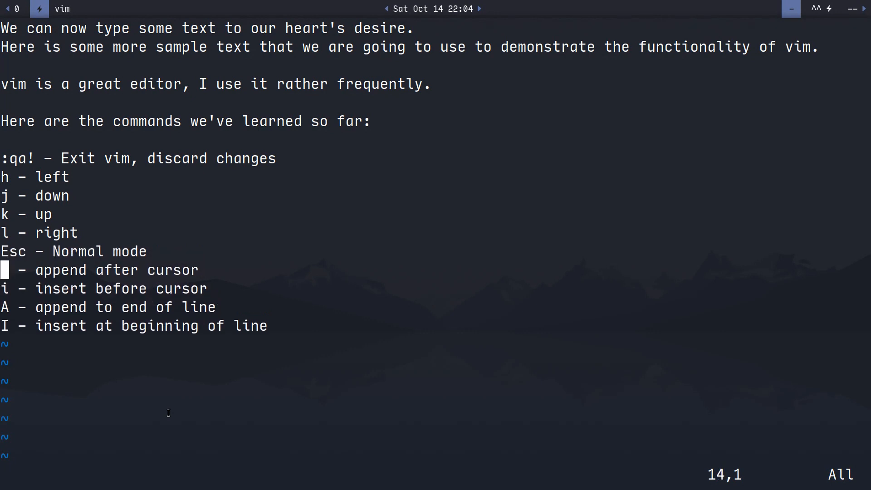
pyautogui.write('u - undo')
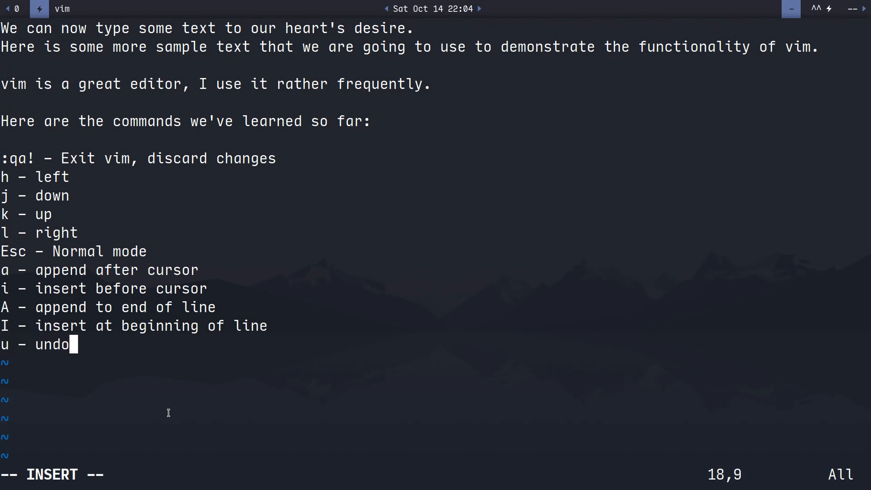
pyautogui.write('Ctrl')
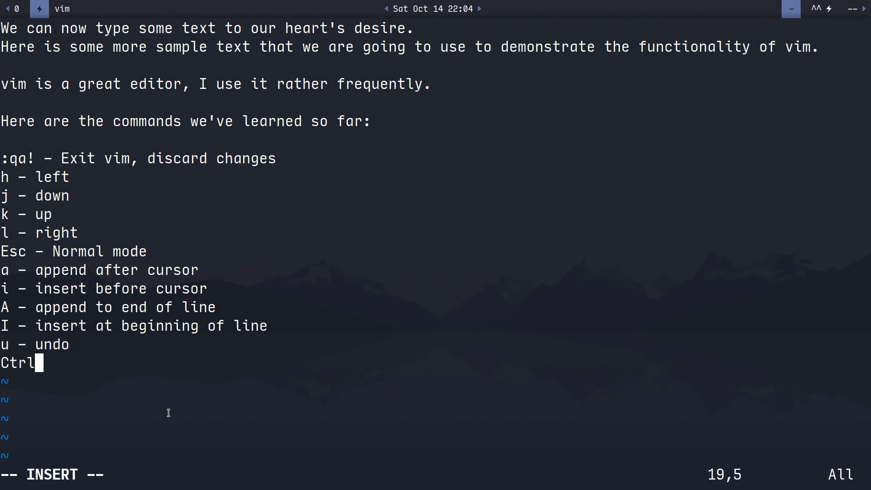
pyautogui.write('-R - redo')
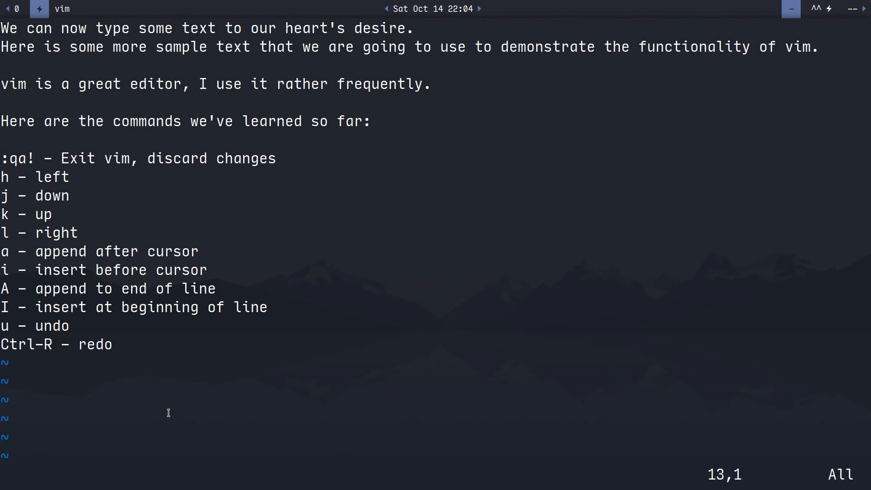
pyautogui.write('Esc - Normal mode')
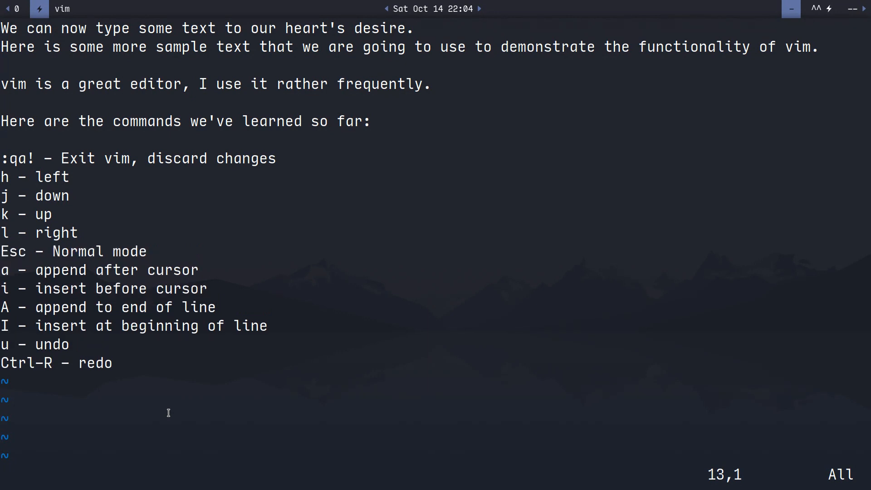
pyautogui.press('j')
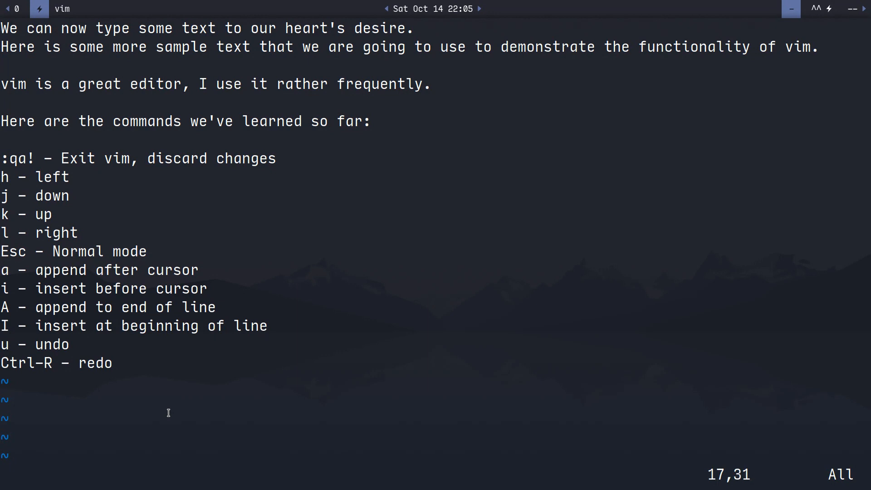
pyautogui.press('0')
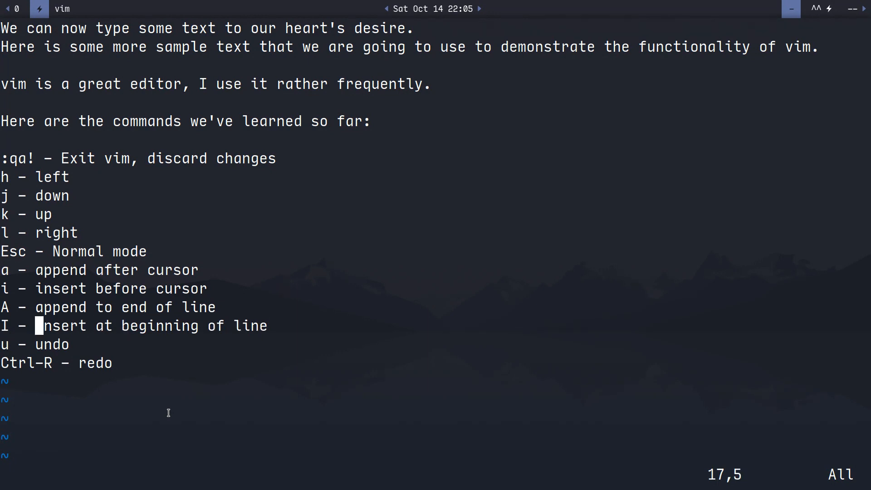
# - Add w, e and b entries: first/last character of next word, first character of previous word
pyautogui.press('j')
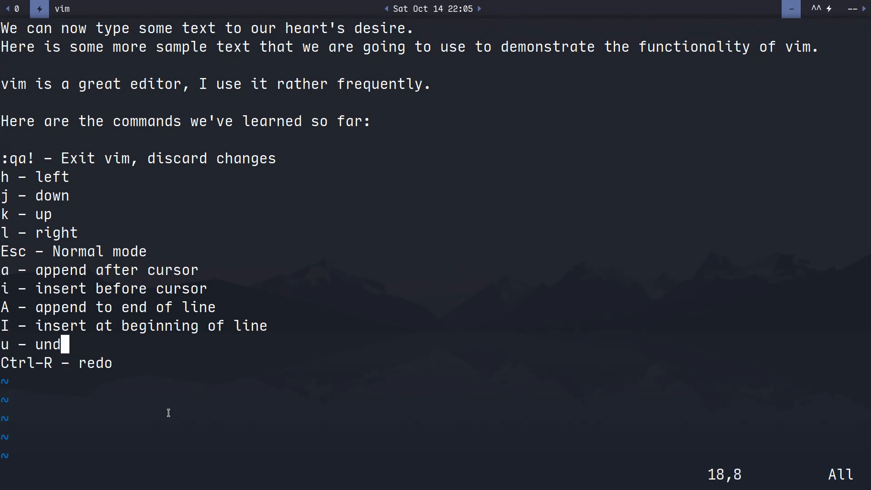
pyautogui.write('o')
pyautogui.click(435, 382)
pyautogui.write('w - first cah')
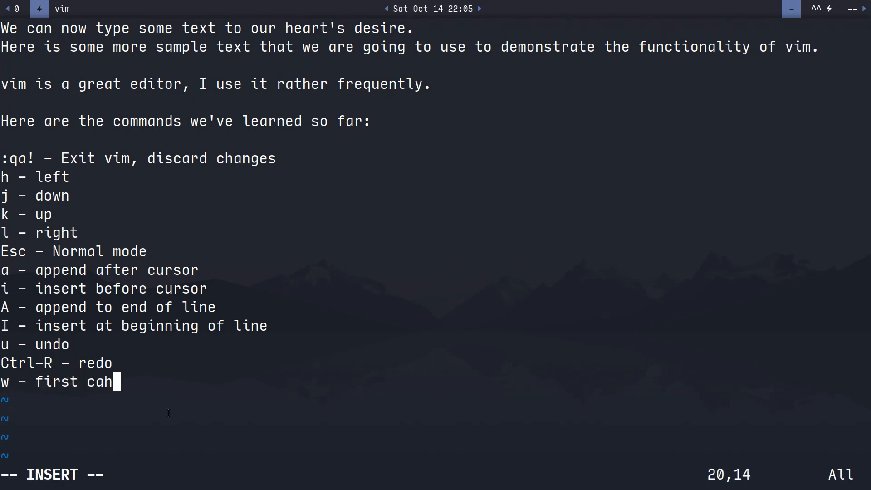
pyautogui.write('racter')
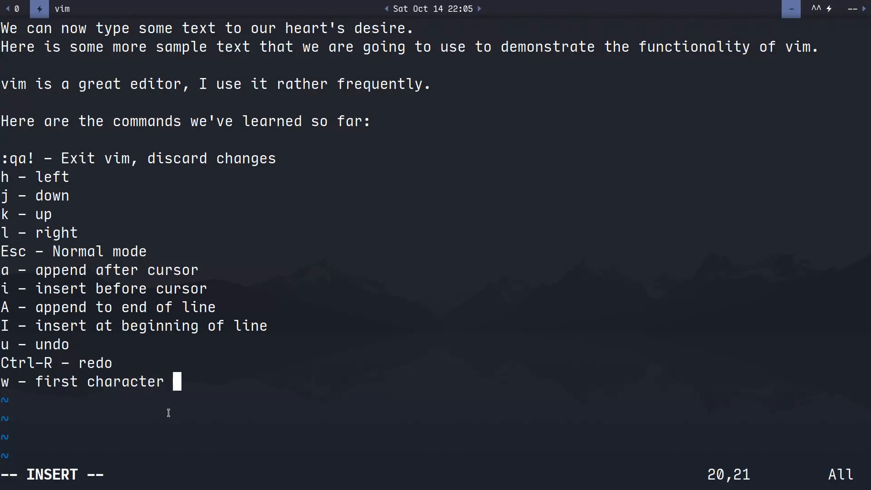
pyautogui.write('of next wo')
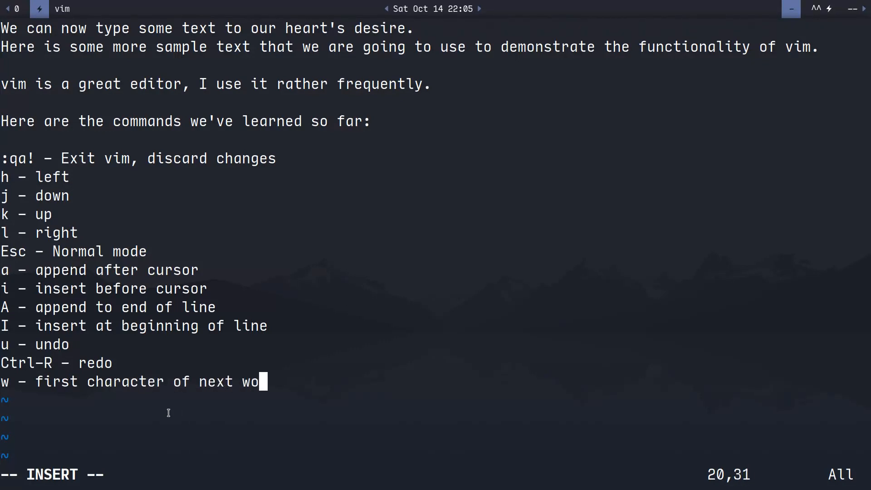
pyautogui.write('rd')
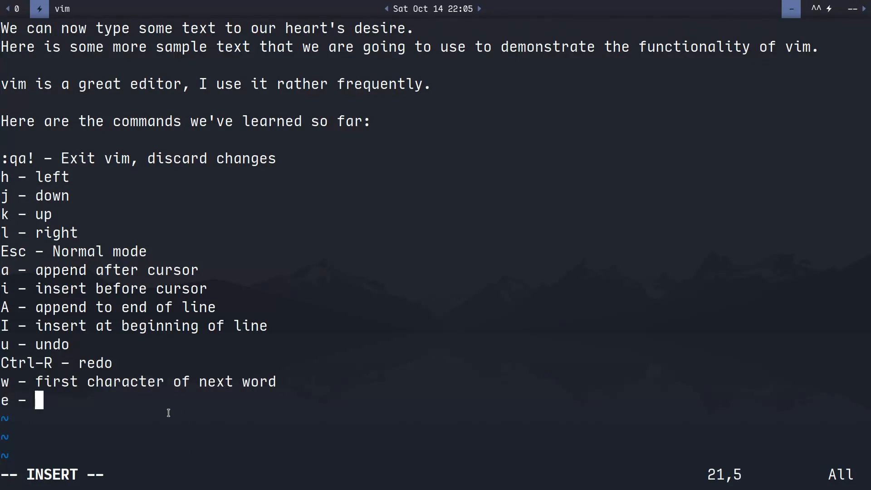
pyautogui.write('last character')
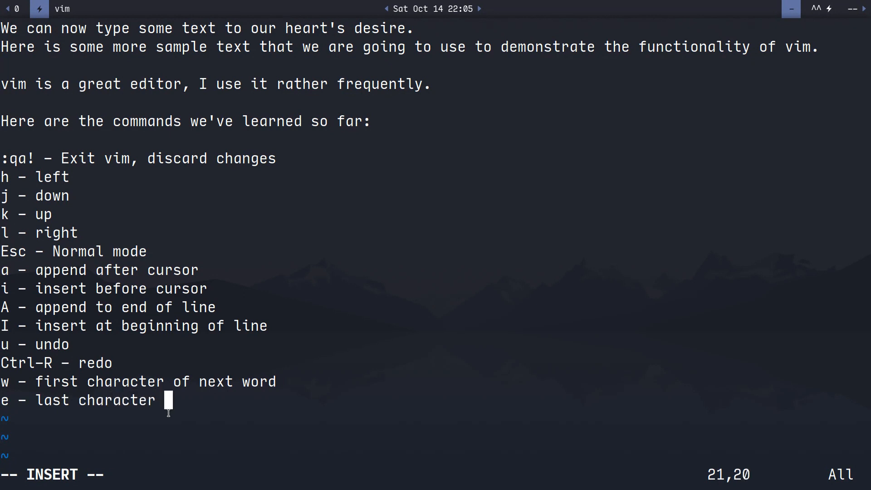
pyautogui.write('of next work')
pyautogui.write('b -')
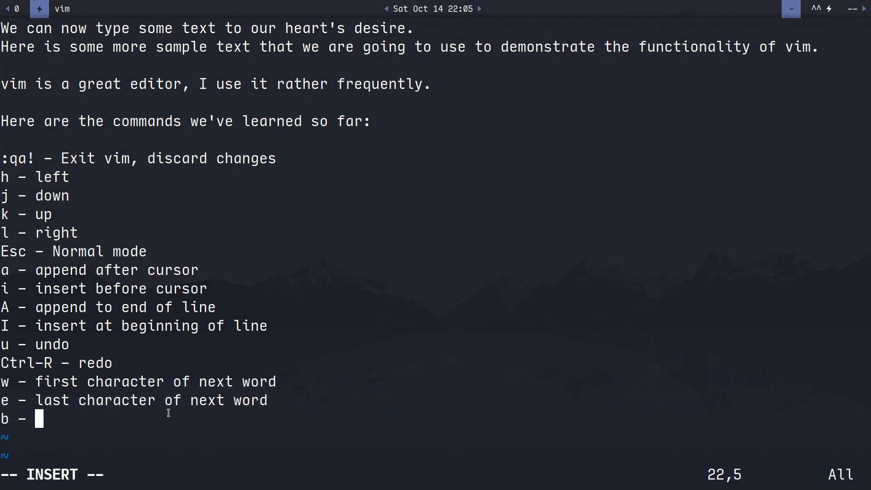
pyautogui.write('first')
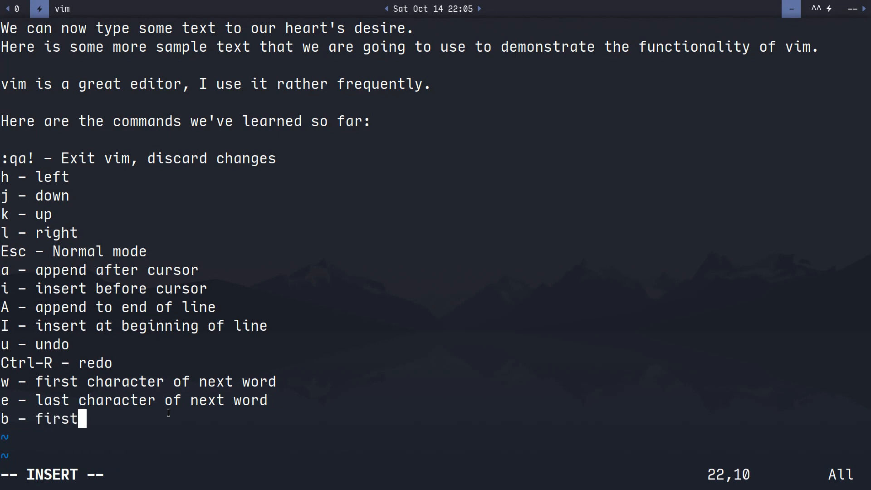
pyautogui.write('character of pre')
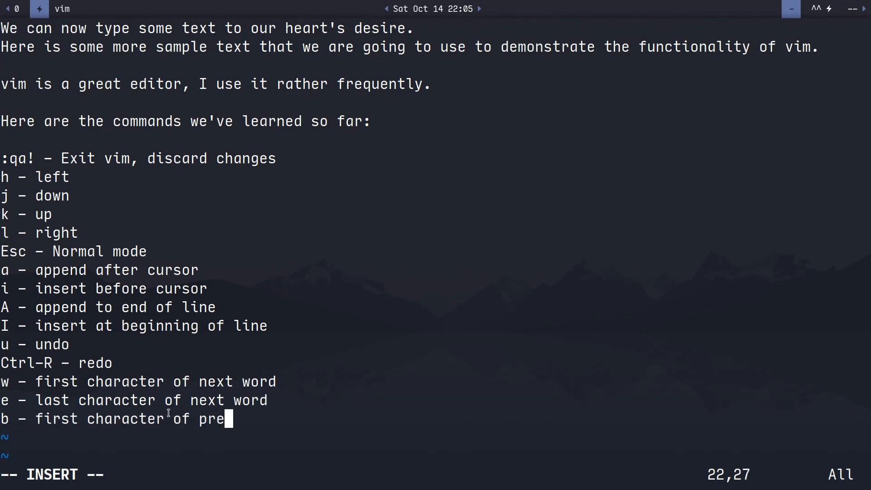
pyautogui.write('vious word')
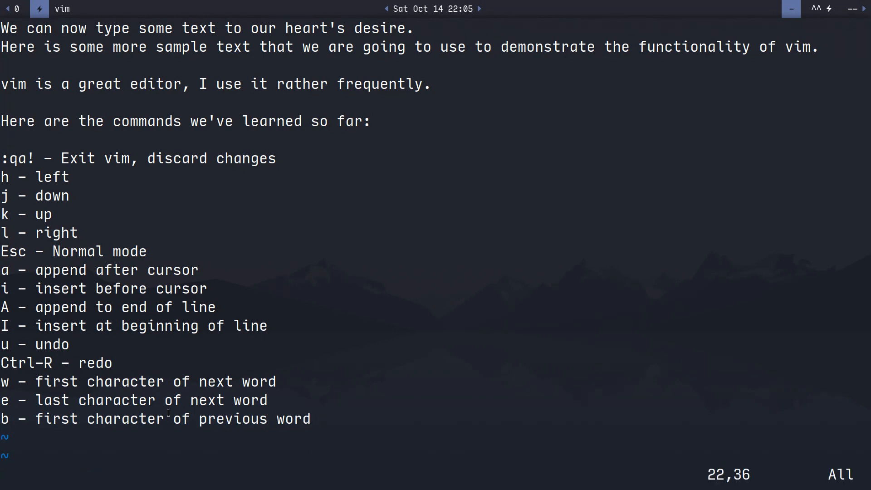
# - Move back and forth through the commands list with b and j
pyautogui.press('b')
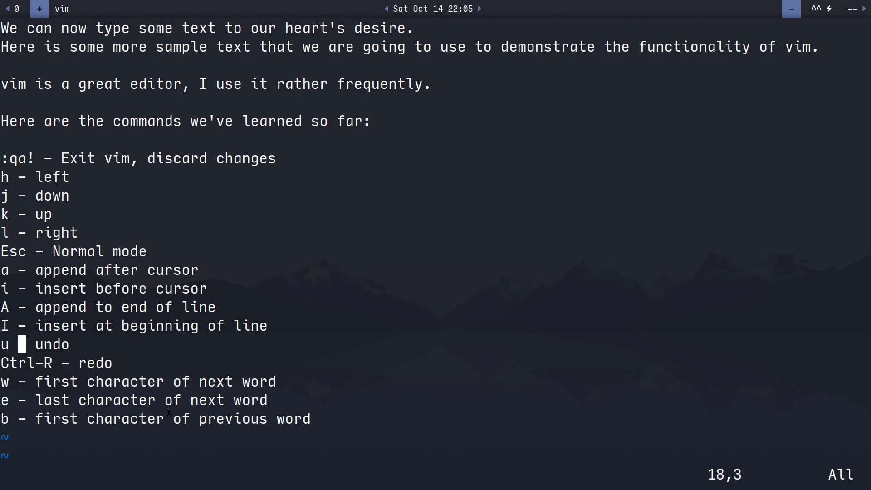
pyautogui.press('j')
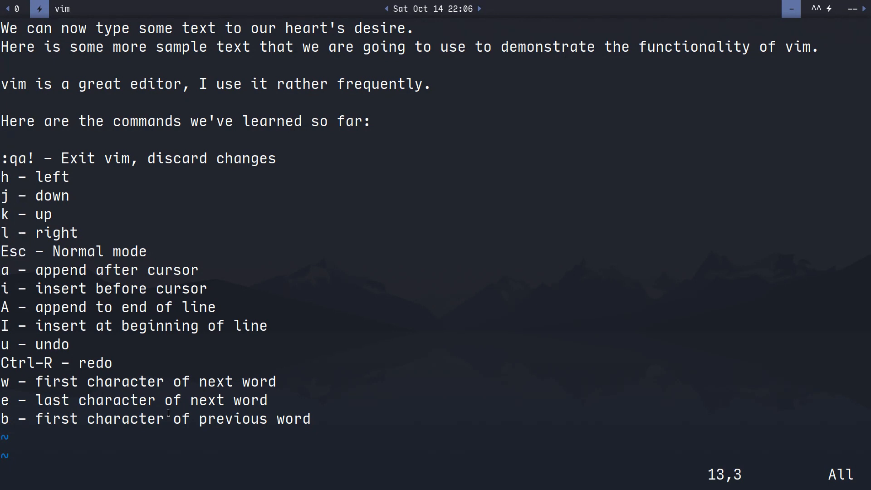
pyautogui.press('w')
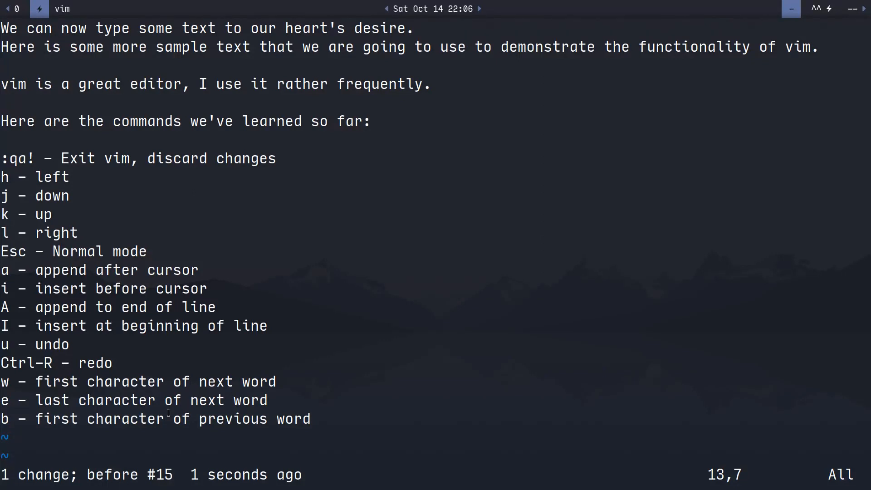
pyautogui.press('l')
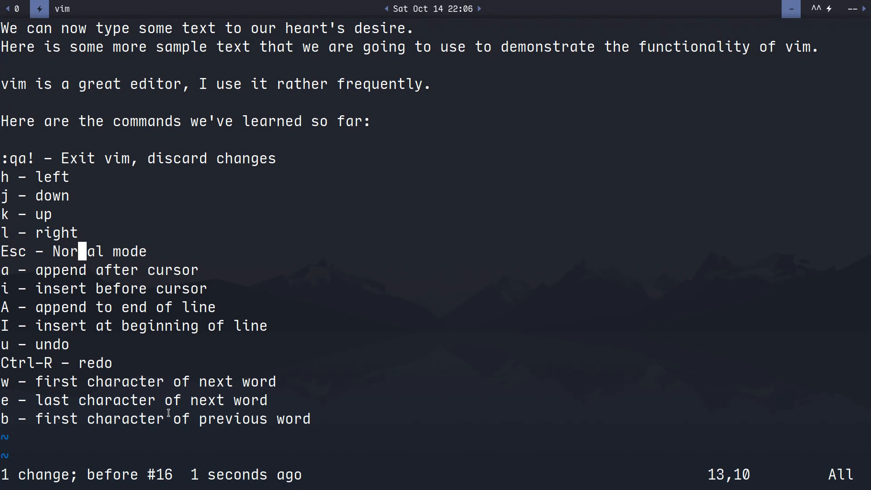
# - Retype 'append after cursor' on the a entry and delete the 'i - insert before cursor' line
pyautogui.press('j')
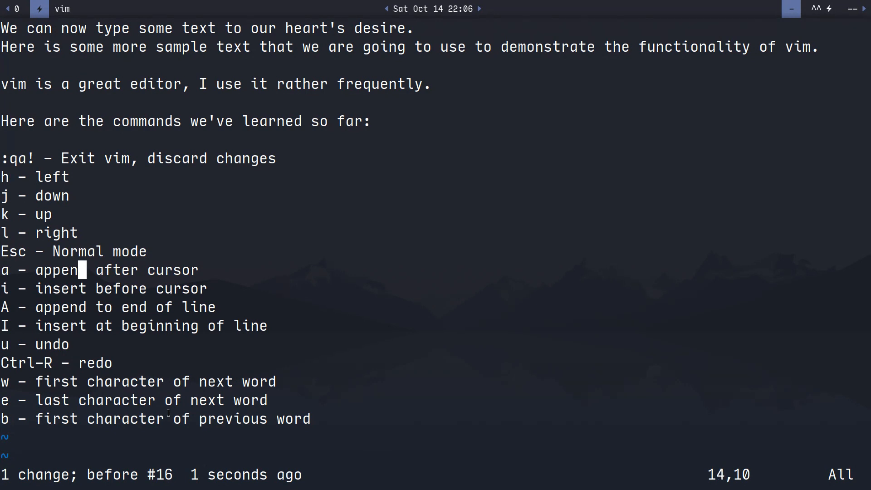
pyautogui.press('b')
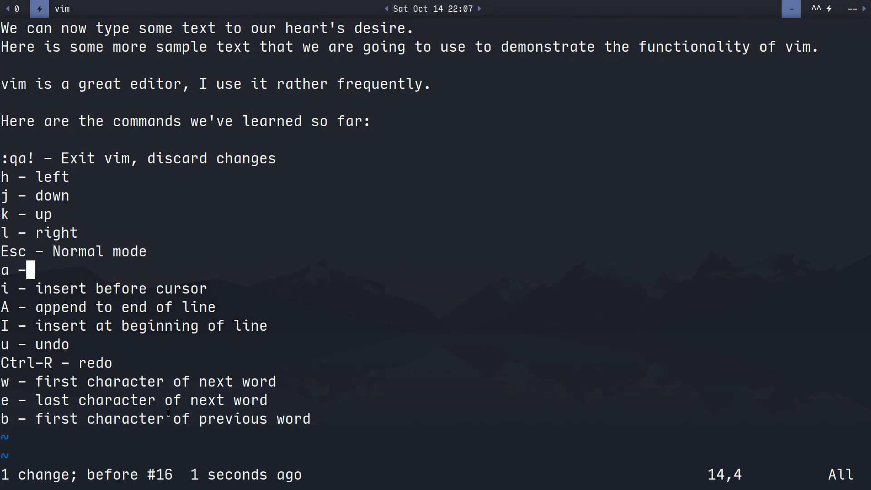
pyautogui.write('append after cursor')
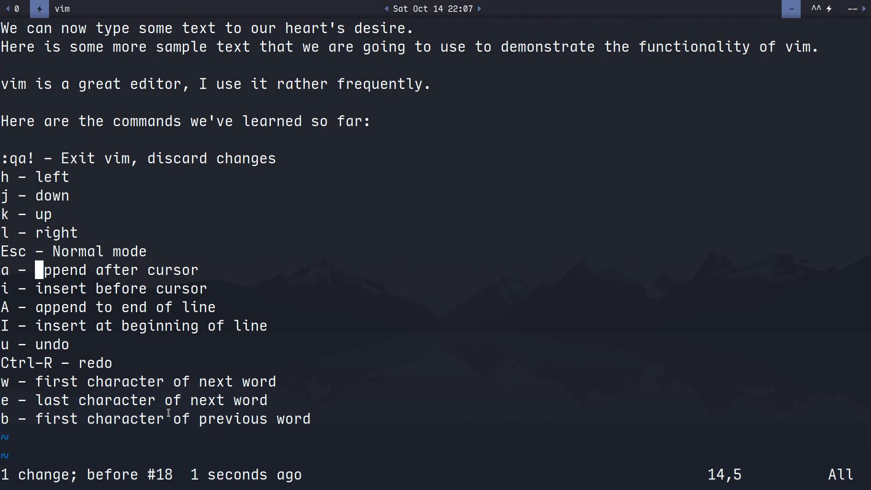
pyautogui.press('e')
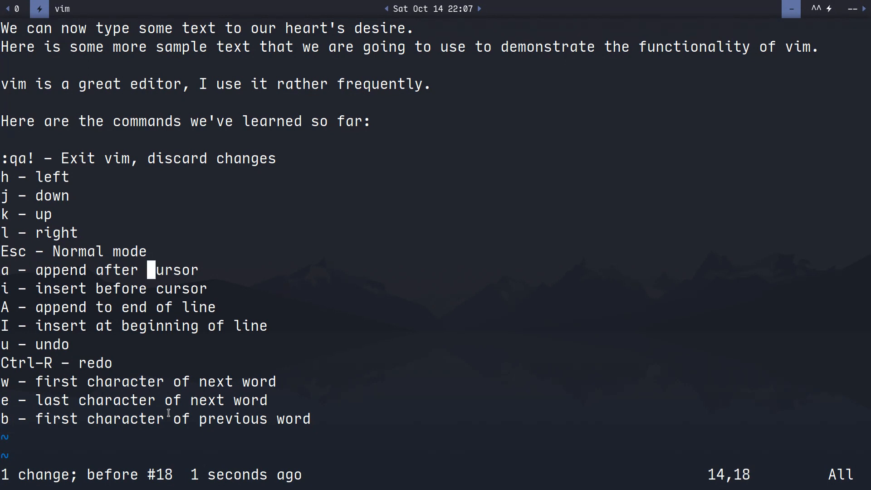
pyautogui.press('j')
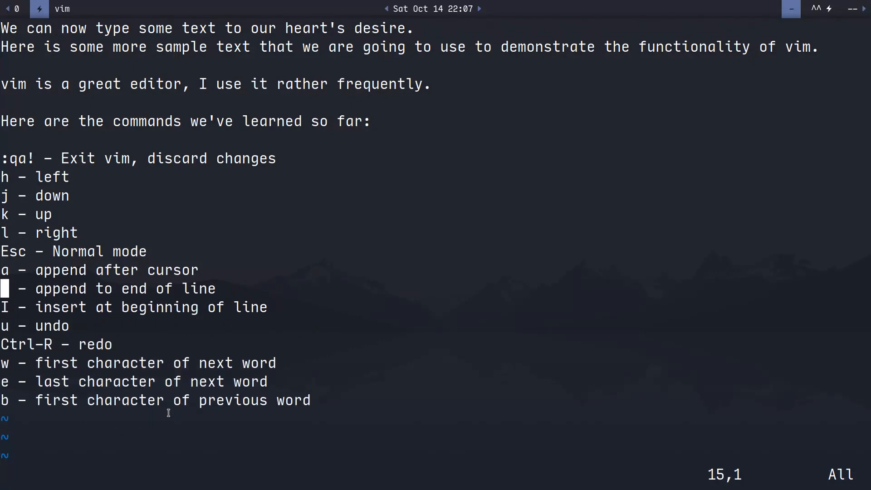
# - Retype the 'i - insert before cursor' line, then cut the 'Esc - Normal mode' line
pyautogui.write('i - insert before cursor')
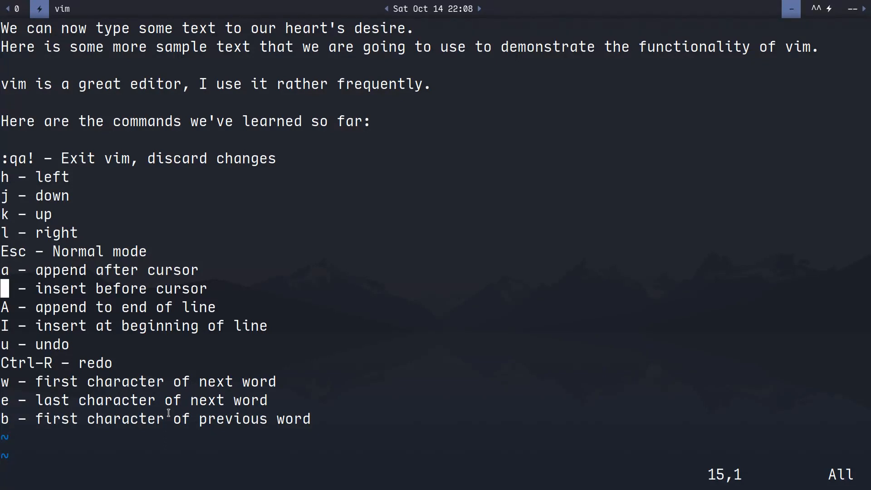
pyautogui.press('k')
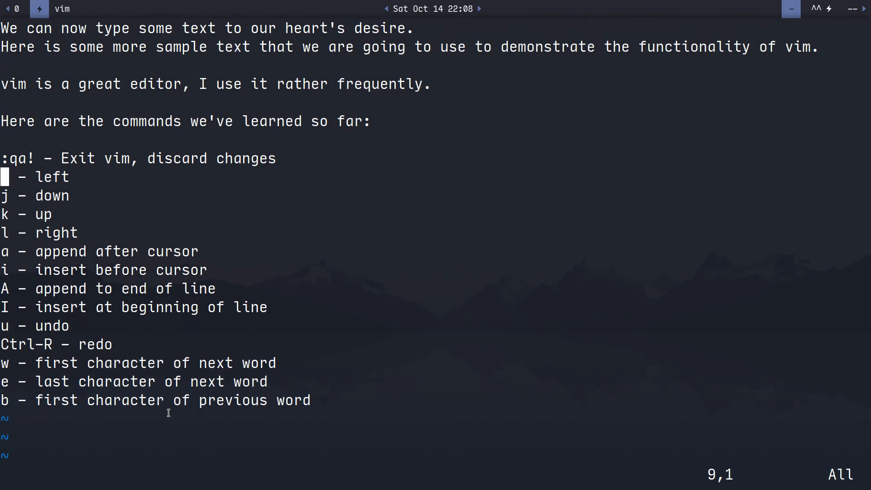
# - Put the 'Esc - Normal mode' line back directly beneath the :qa! entry
pyautogui.write('Esc - Normal mode')
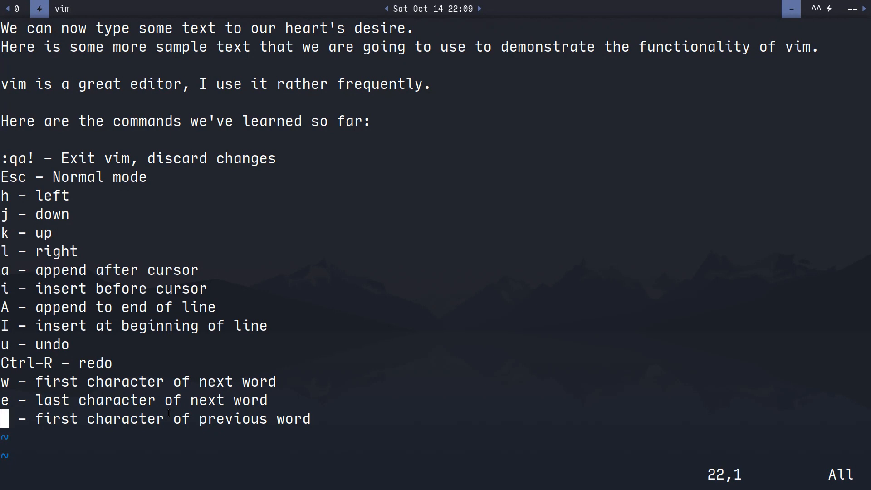
# - Add leading whitespace before the 'b - first character of previous word' line
pyautogui.write('b')
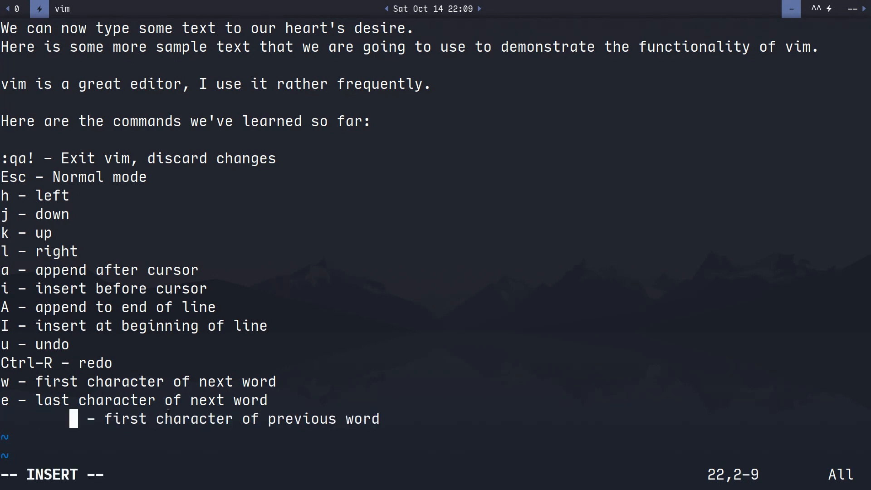
pyautogui.write('b')
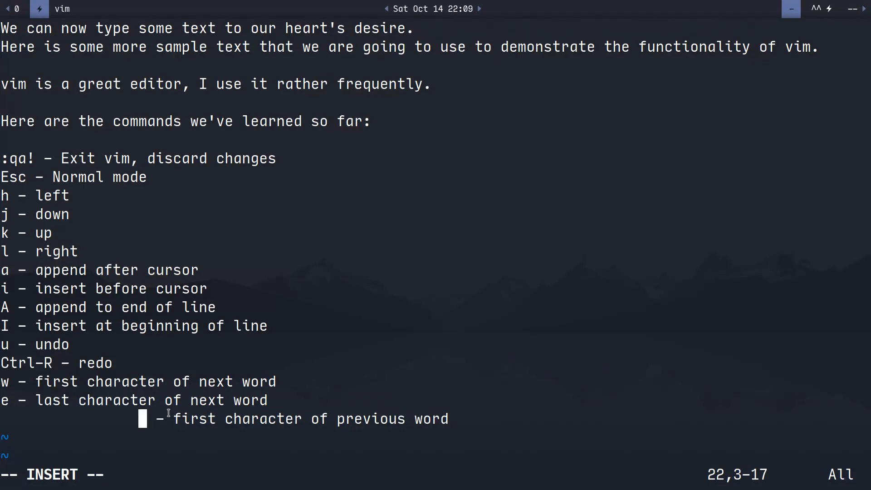
pyautogui.write('b')
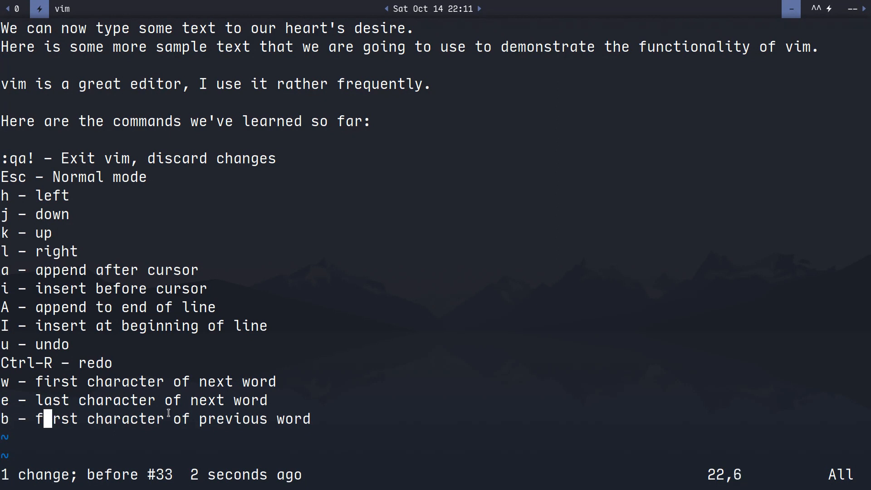
# - Undo the added indentation so the b line sits flush left again
pyautogui.press('h')
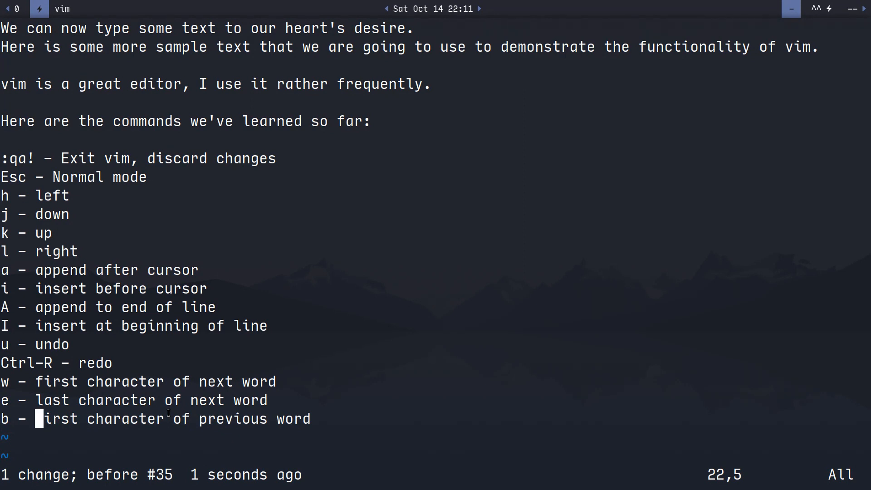
pyautogui.press('h')
pyautogui.write(':')
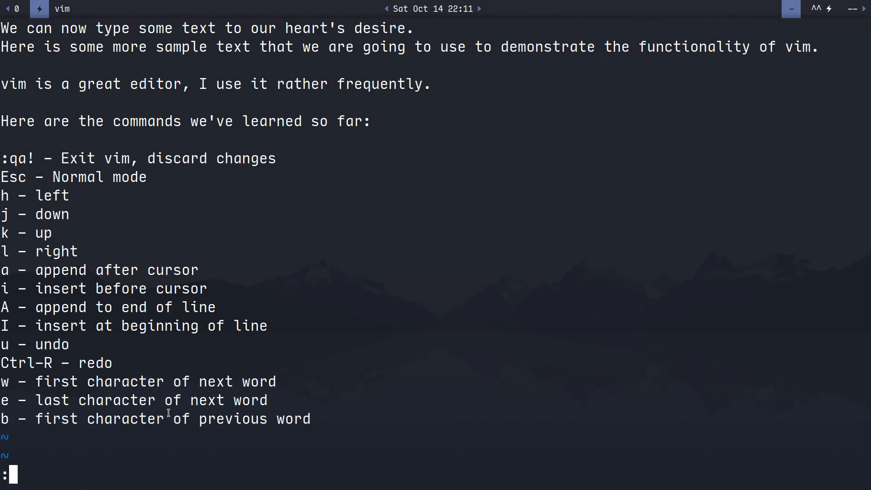
pyautogui.write('q')
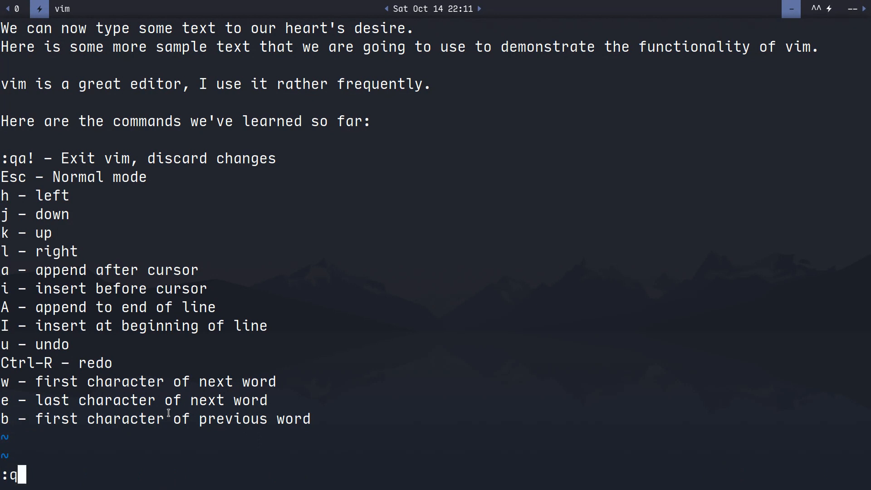
pyautogui.write('a')
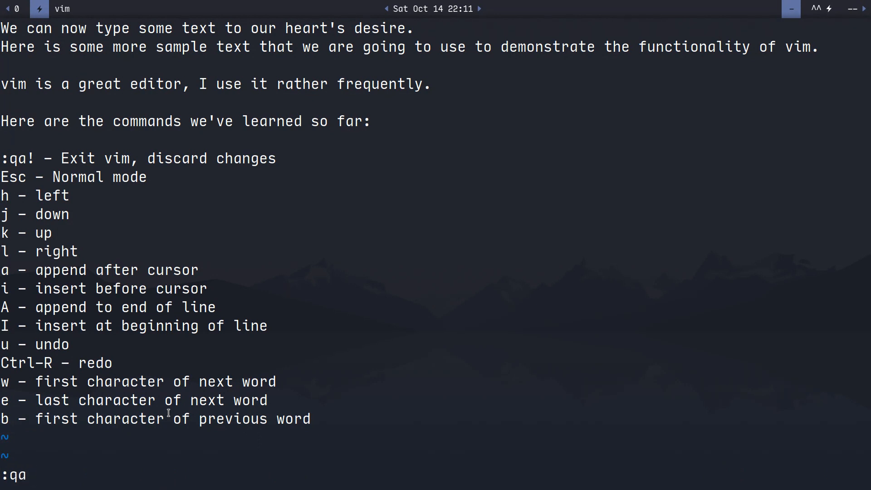
pyautogui.write('!')
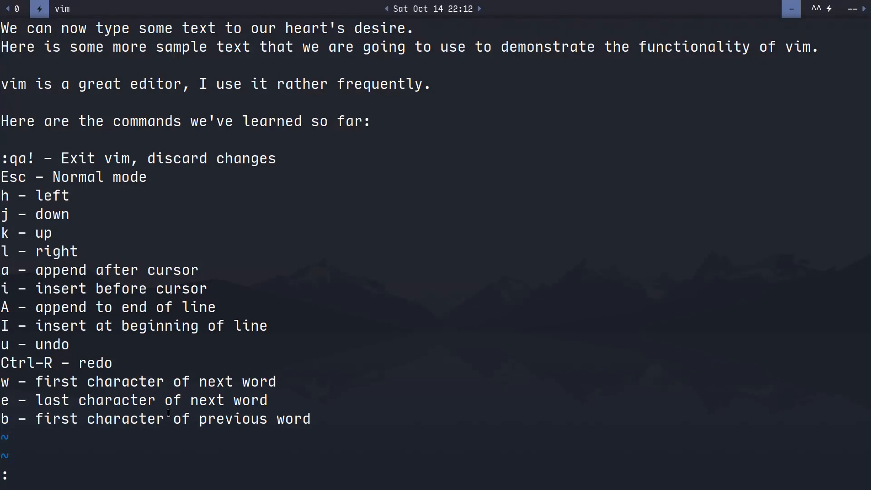
# - Write the buffer with ':w vim_demo', then quit Vim with ':q'
pyautogui.write(':w')
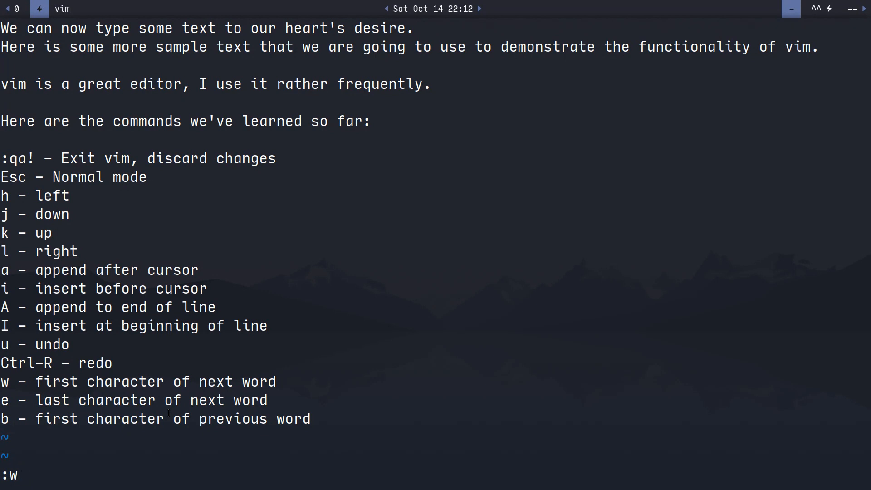
pyautogui.press('Return')
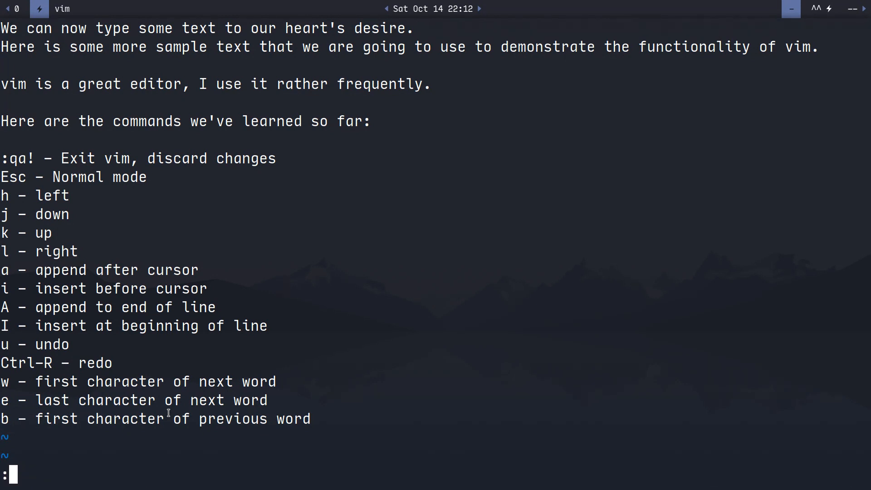
pyautogui.write('w')
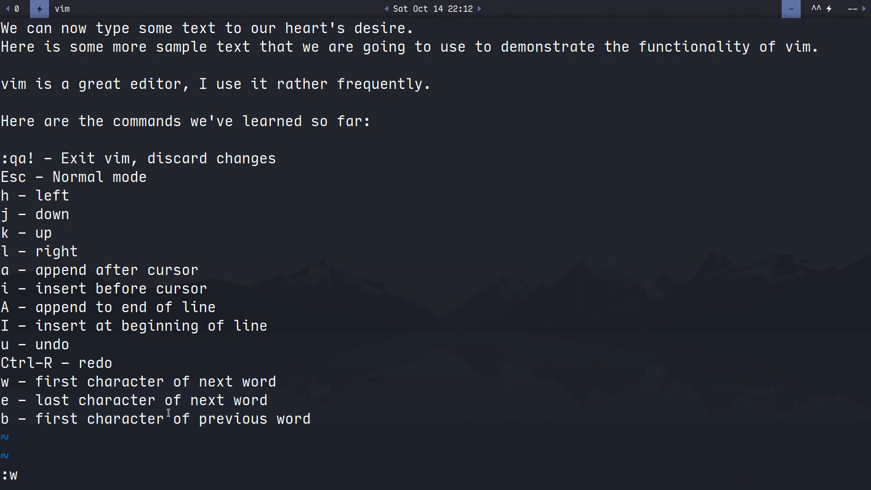
pyautogui.write('vim_demo')
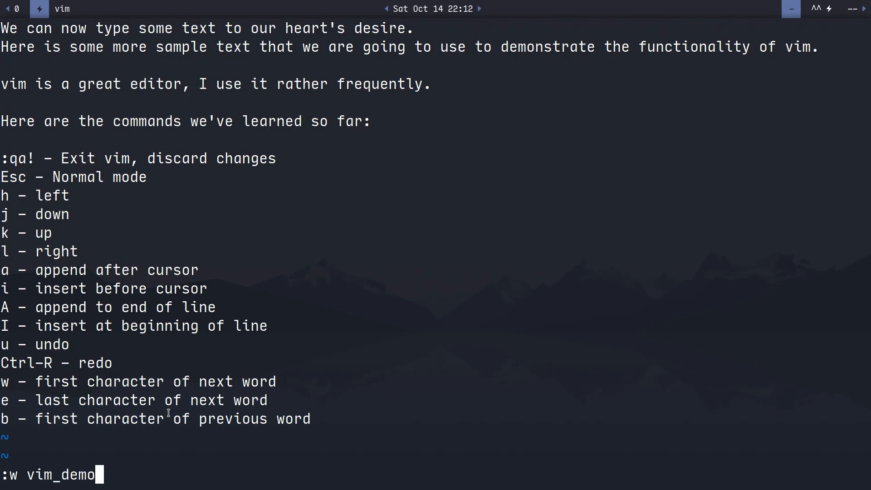
pyautogui.press('Return')
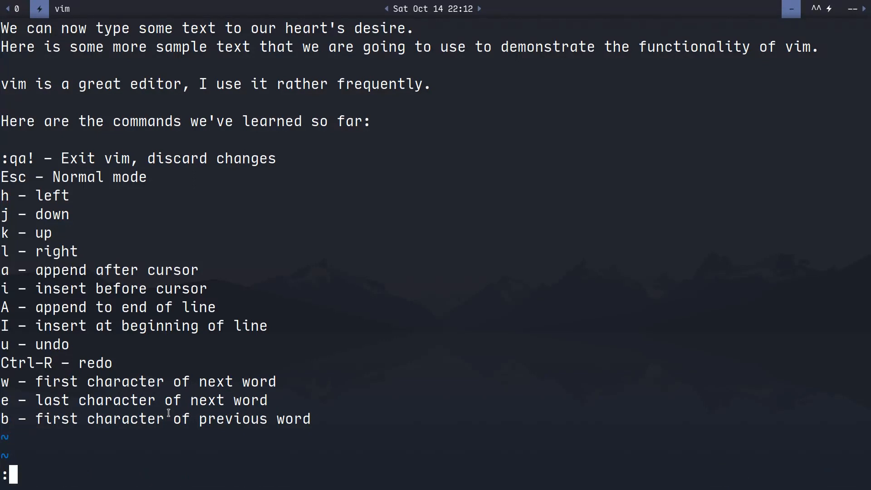
pyautogui.write('q')
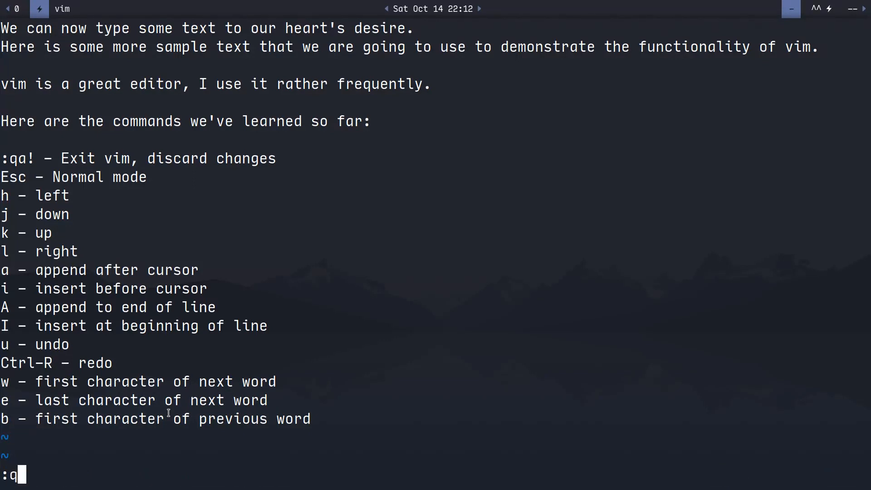
pyautogui.press('Return')
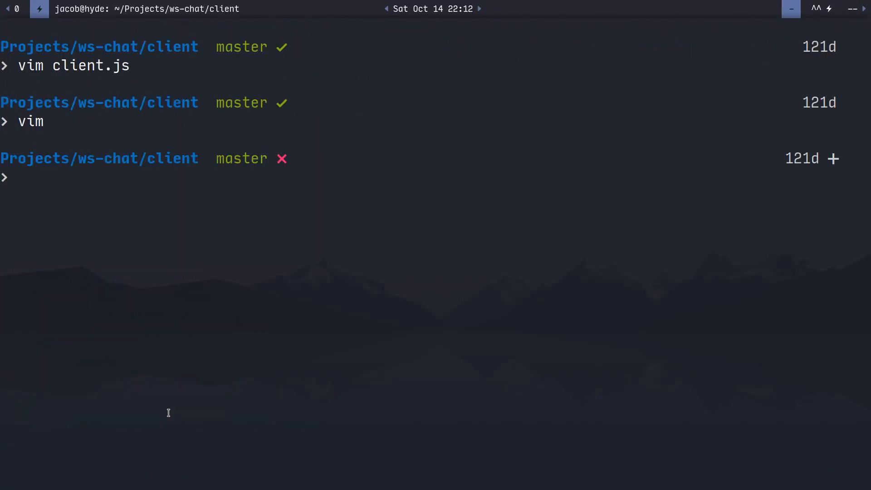